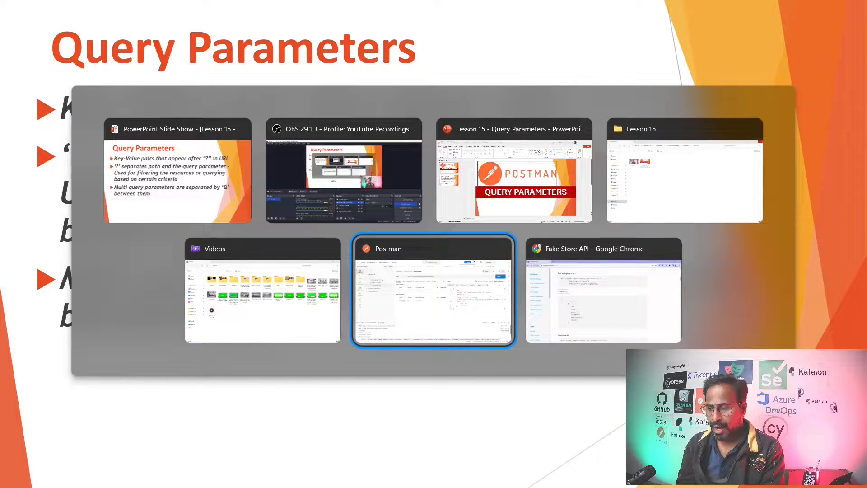
- Return to Postman showing the GetProducts request with ProductID set to 2
{"action": "left_click", "coordinate": [602, 290]}
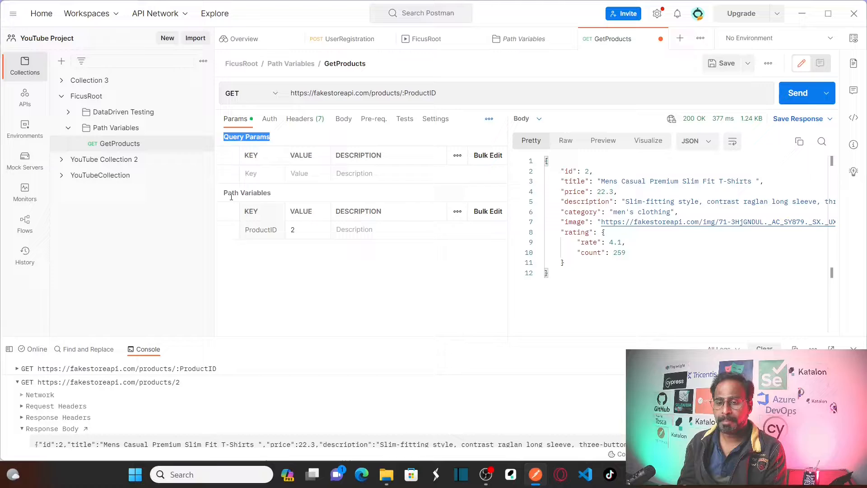
{"action": "left_click", "coordinate": [287, 288]}
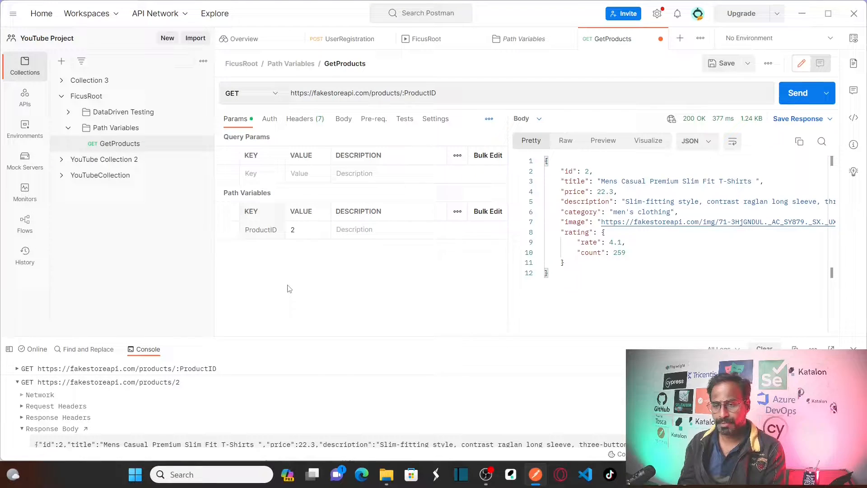
- Open Cart > Get all in the Fake Store API docs and select its carts URL
{"action": "key", "text": "alt+tab"}
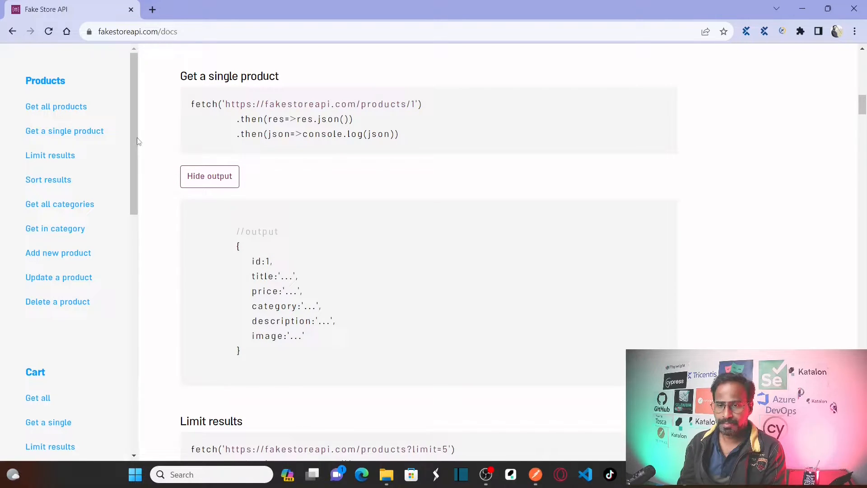
{"action": "scroll", "scroll_direction": "down", "scroll_amount": 3}
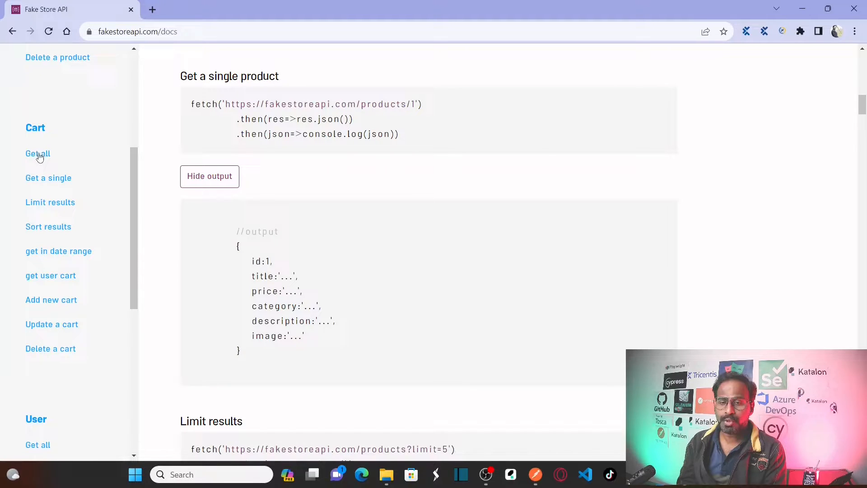
{"action": "left_click", "coordinate": [37, 153]}
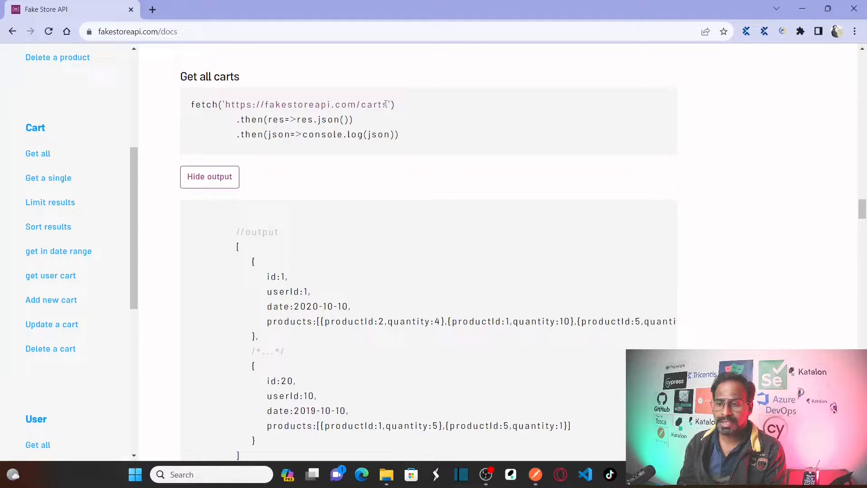
{"action": "left_click_drag", "start_coordinate": [226, 104], "coordinate": [387, 105]}
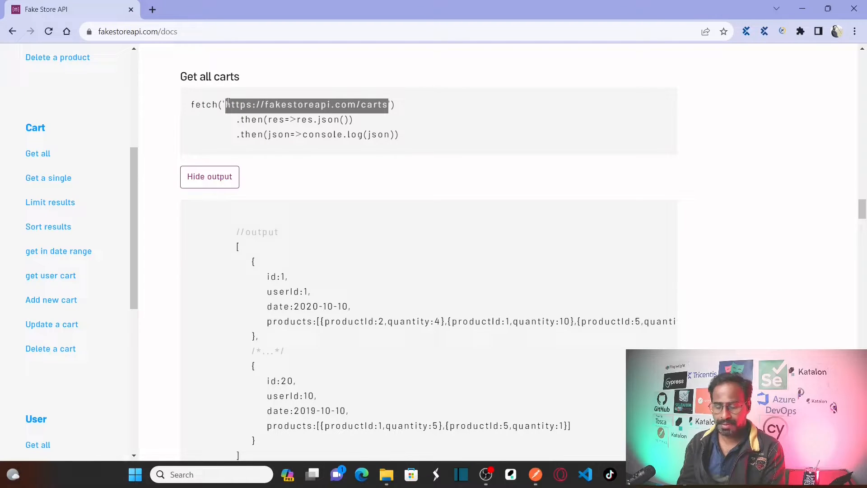
{"action": "key", "text": "alt+tab"}
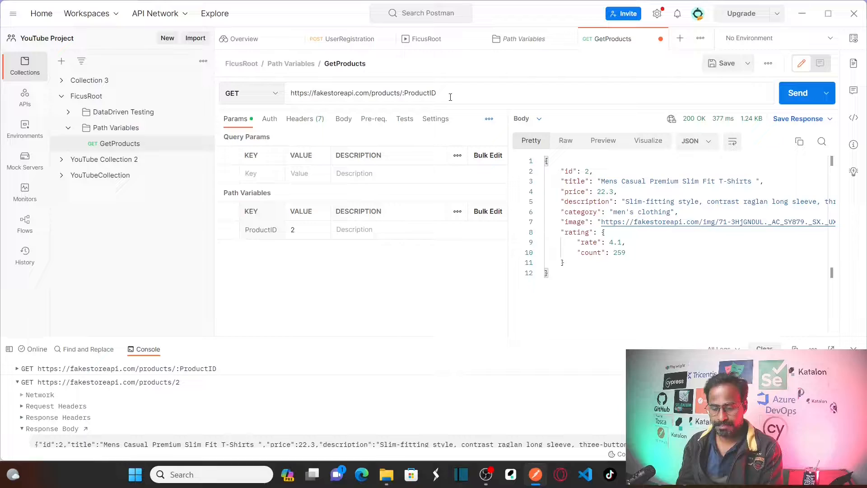
{"action": "mouse_move", "coordinate": [197, 127]}
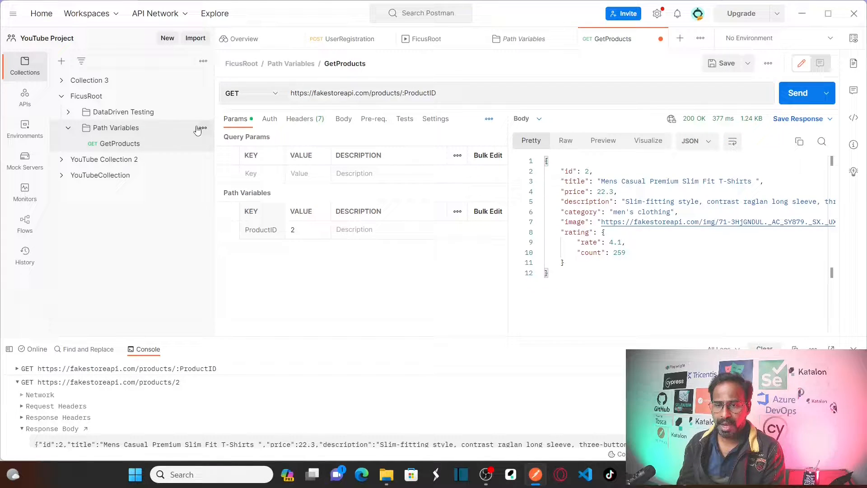
- Add a 'Query Parameters' folder through the FicusRoot collection's options menu
{"action": "left_click", "coordinate": [69, 127]}
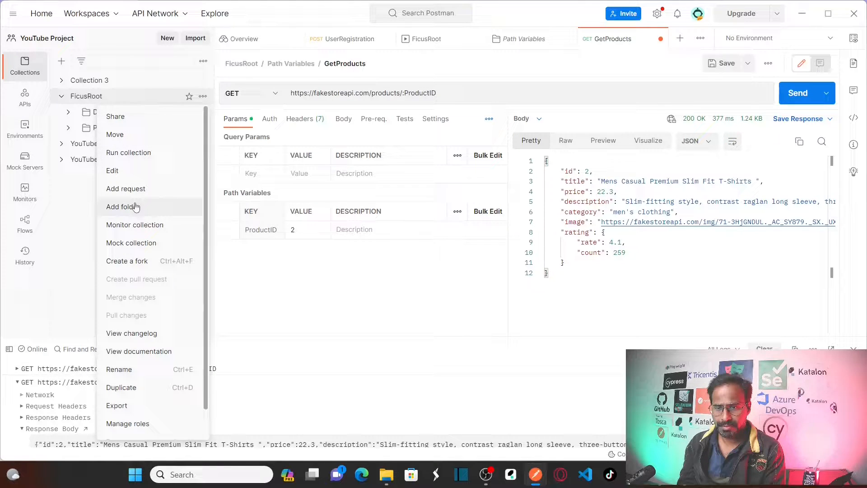
{"action": "left_click", "coordinate": [123, 206]}
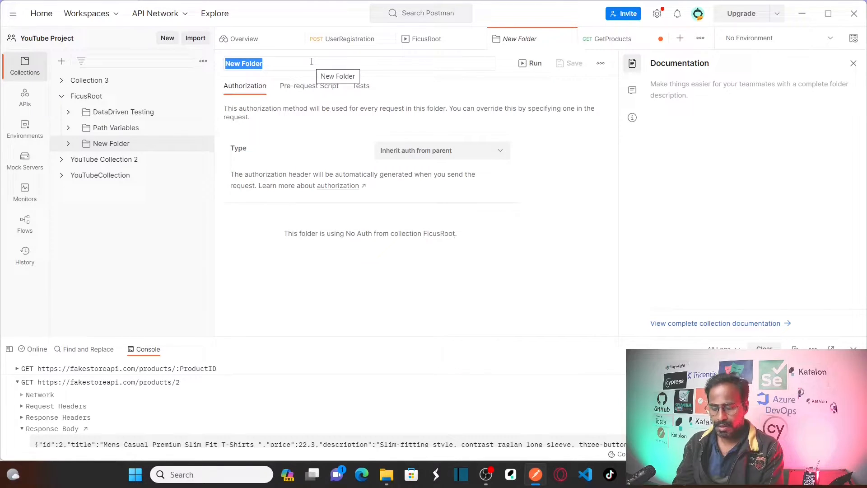
{"action": "type", "text": "Qur"}
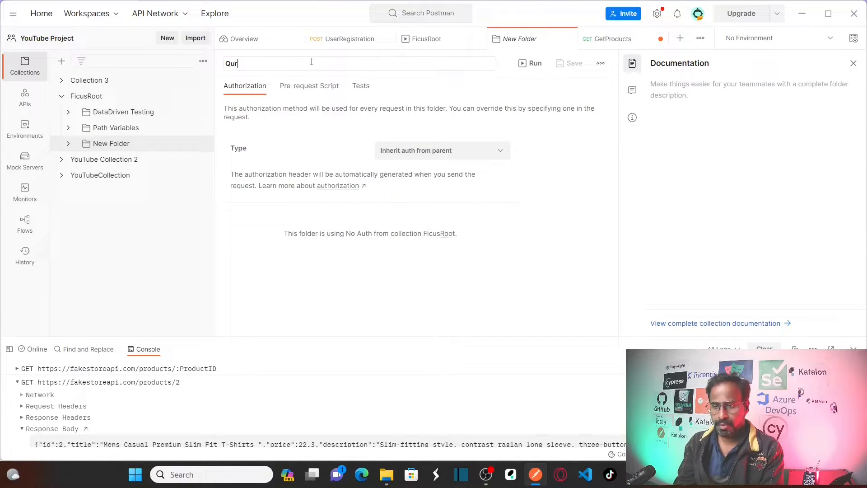
{"action": "type", "text": "ery Parameter"}
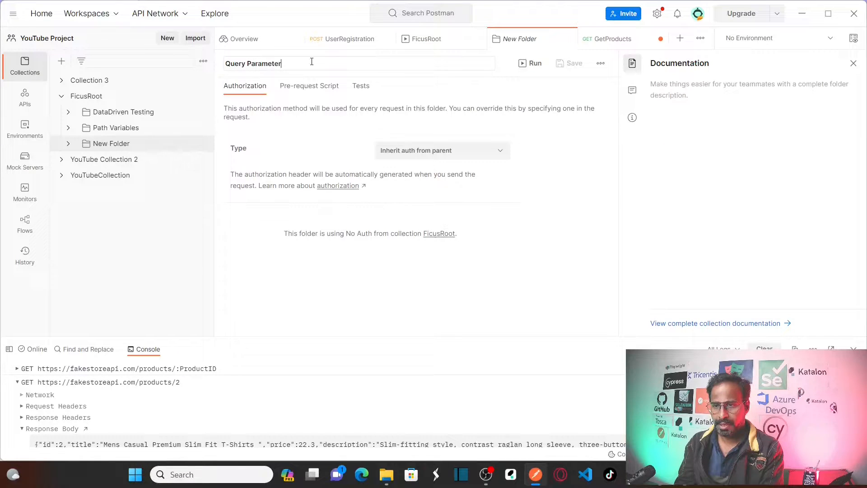
{"action": "key", "text": "Enter"}
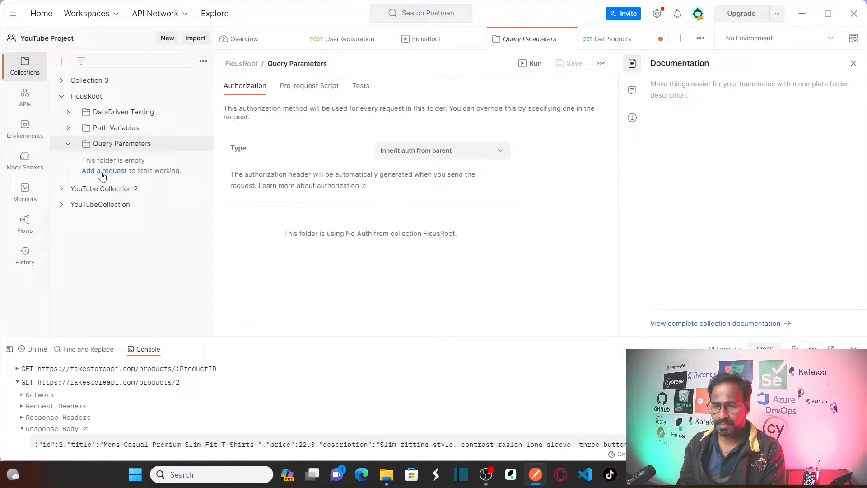
- Create the 'Get Carts' request in Query Parameters and reselect the docs' carts URL
{"action": "left_click", "coordinate": [104, 170]}
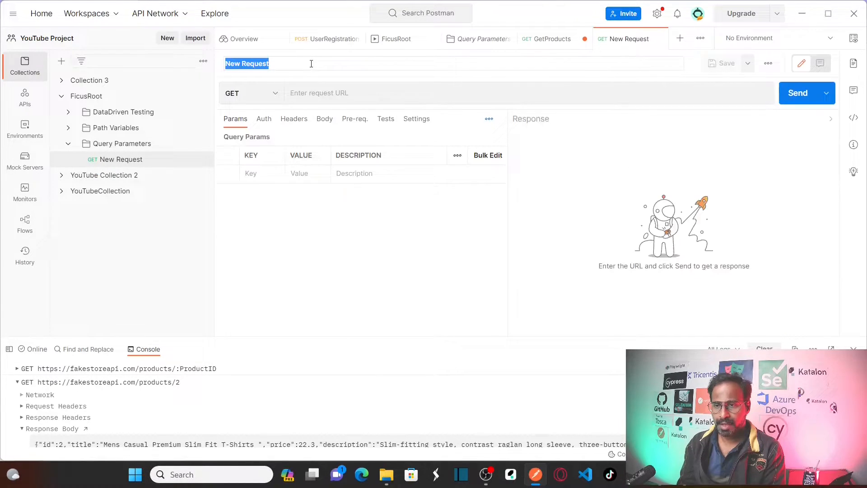
{"action": "type", "text": "Get Carts"}
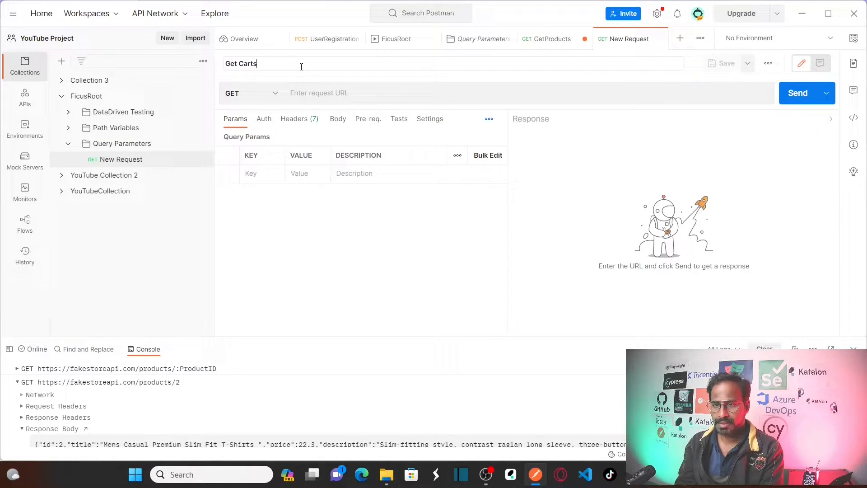
{"action": "key", "text": "Enter"}
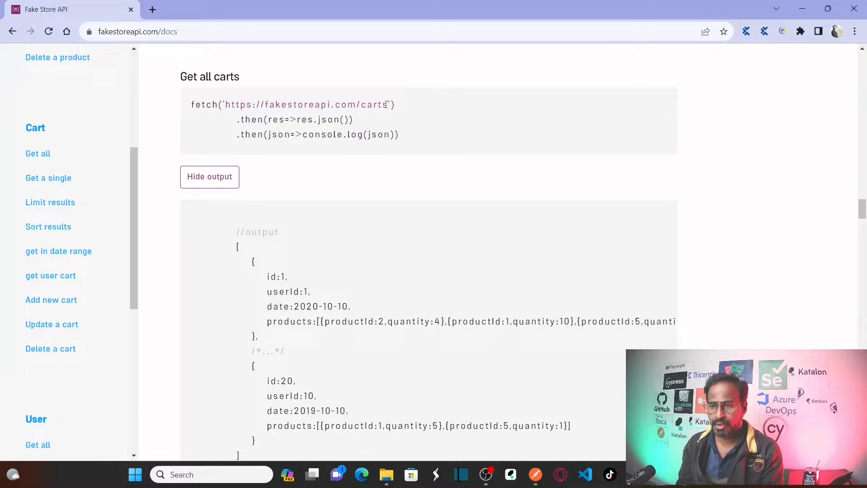
{"action": "left_click_drag", "start_coordinate": [225, 104], "coordinate": [387, 104]}
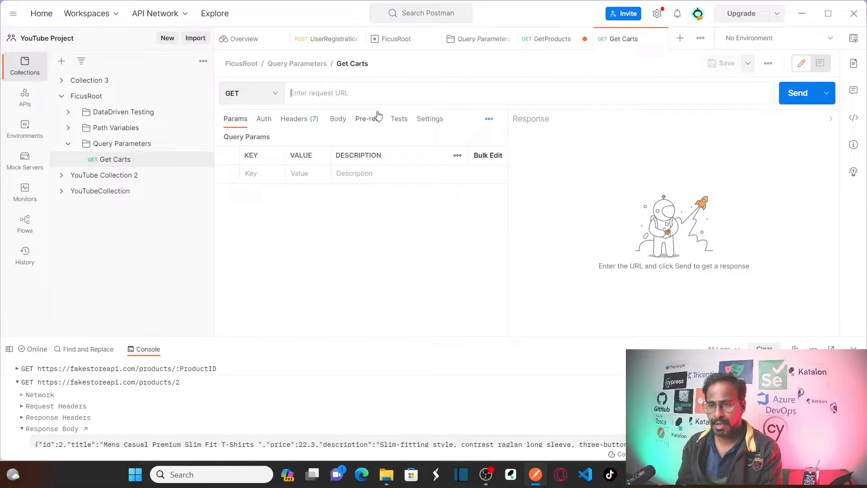
{"action": "type", "text": "https://fakestoreapi.com/cart"}
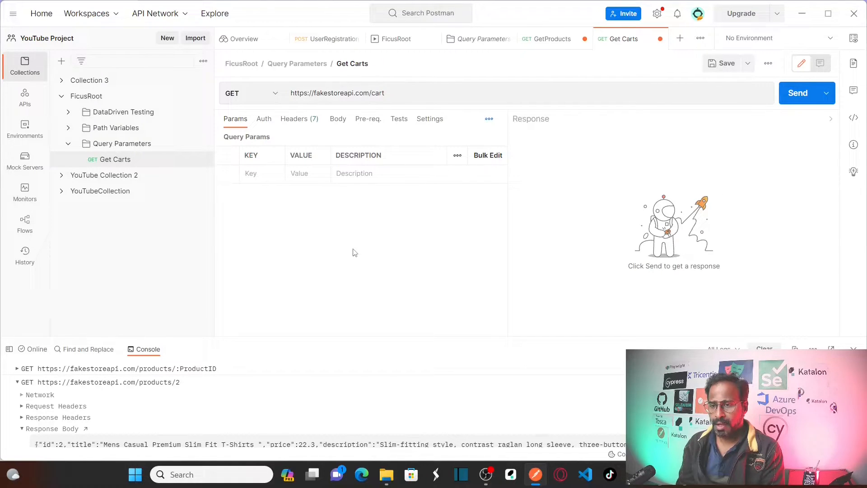
{"action": "mouse_move", "coordinate": [387, 239]}
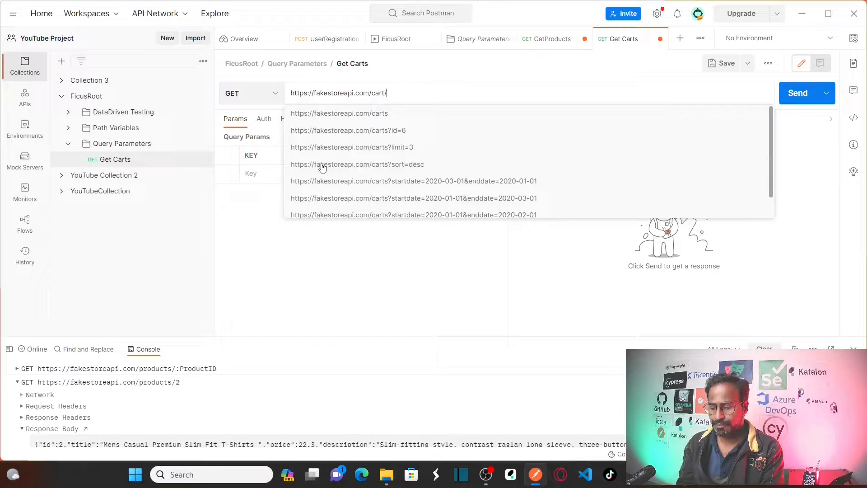
{"action": "type", "text": ":id"}
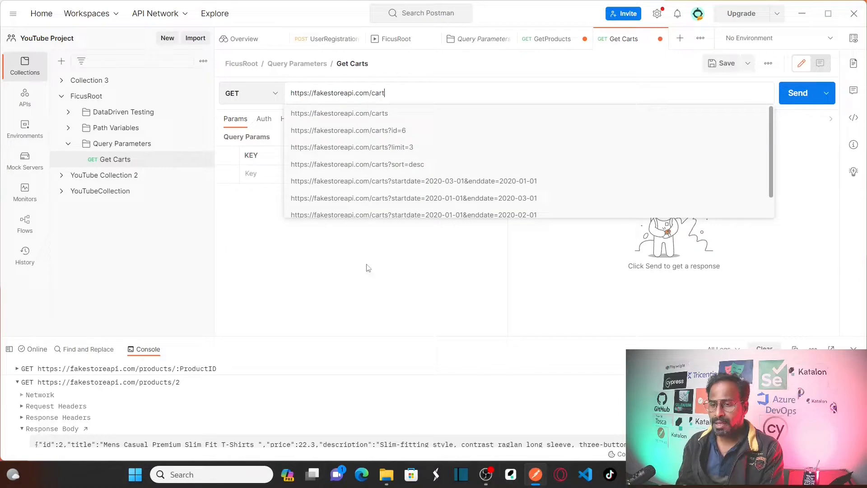
{"action": "left_click", "coordinate": [409, 93]}
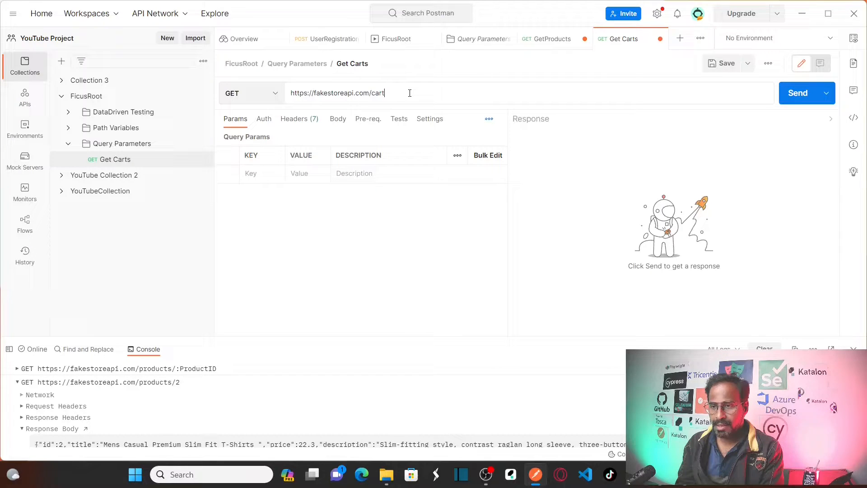
{"action": "type", "text": "?"}
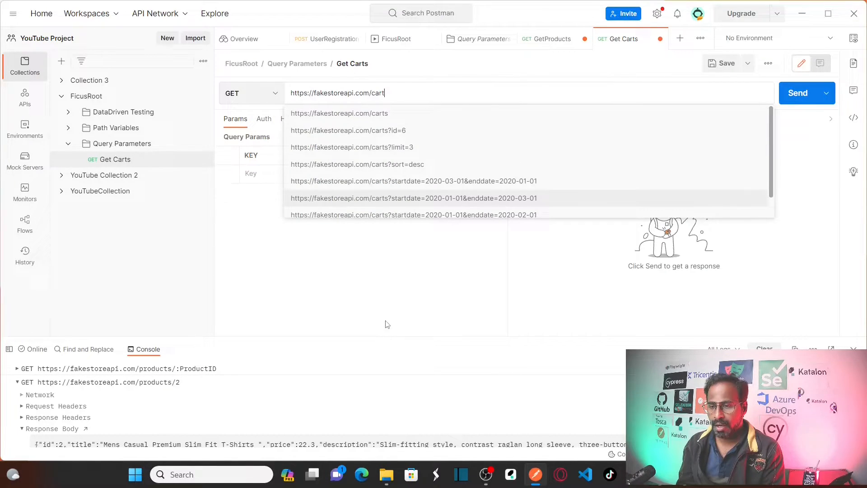
{"action": "left_click", "coordinate": [803, 92]}
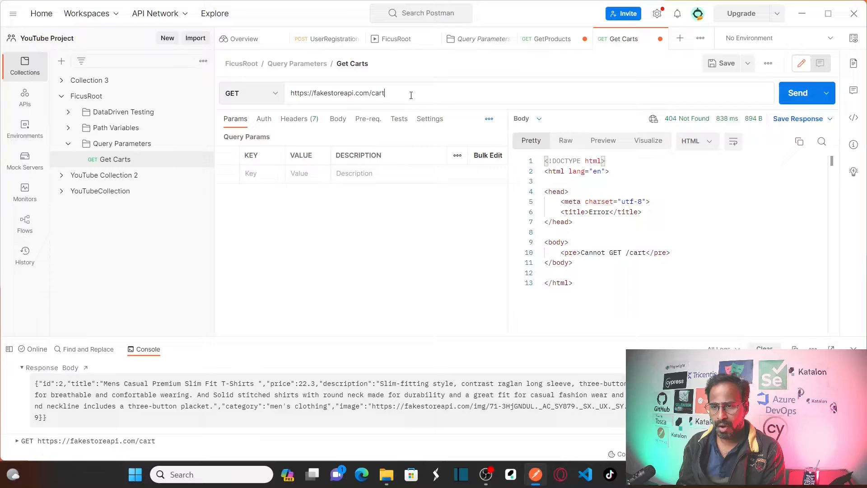
{"action": "key", "text": "alt+tab"}
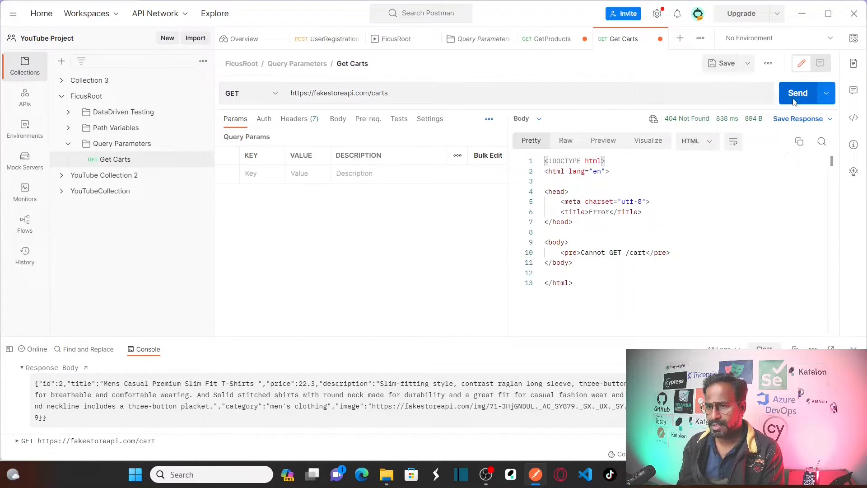
{"action": "left_click", "coordinate": [797, 92]}
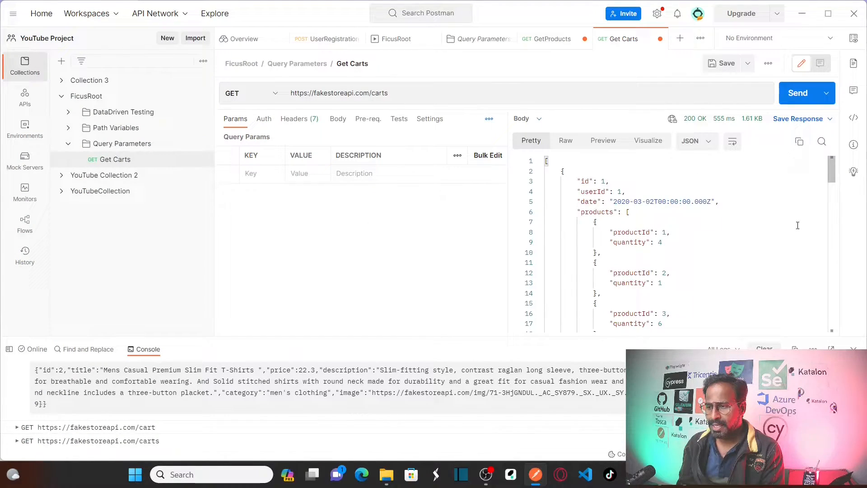
{"action": "scroll", "scroll_direction": "down", "scroll_amount": 3}
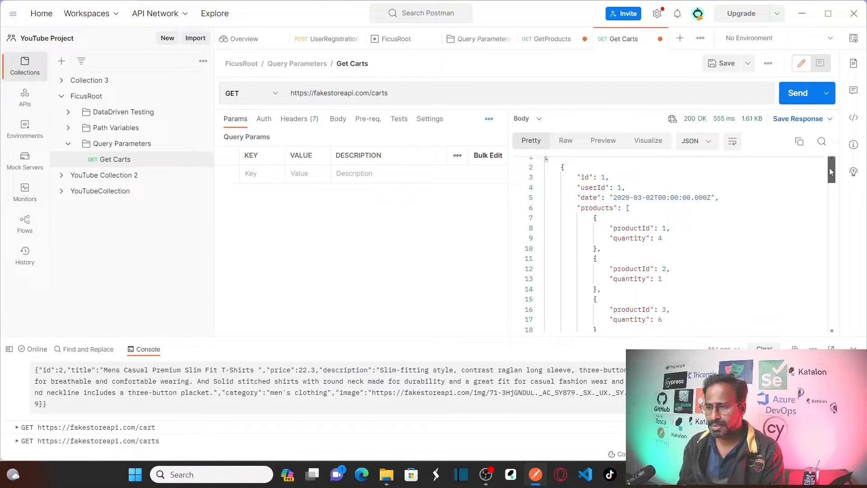
{"action": "scroll", "scroll_direction": "down", "scroll_amount": 3}
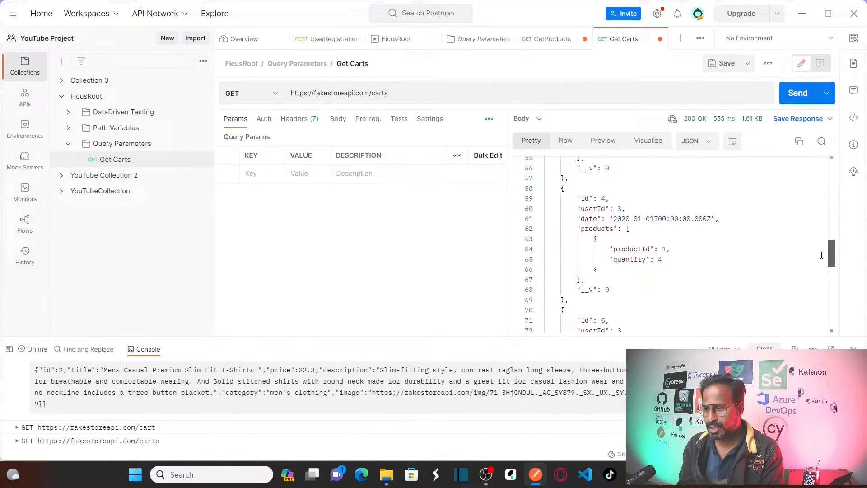
{"action": "scroll", "scroll_direction": "down", "scroll_amount": 3}
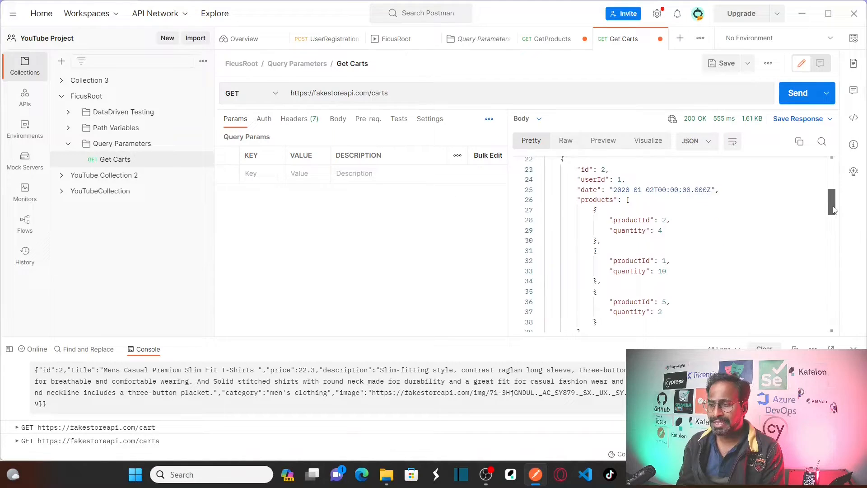
{"action": "scroll", "scroll_direction": "down", "scroll_amount": 3}
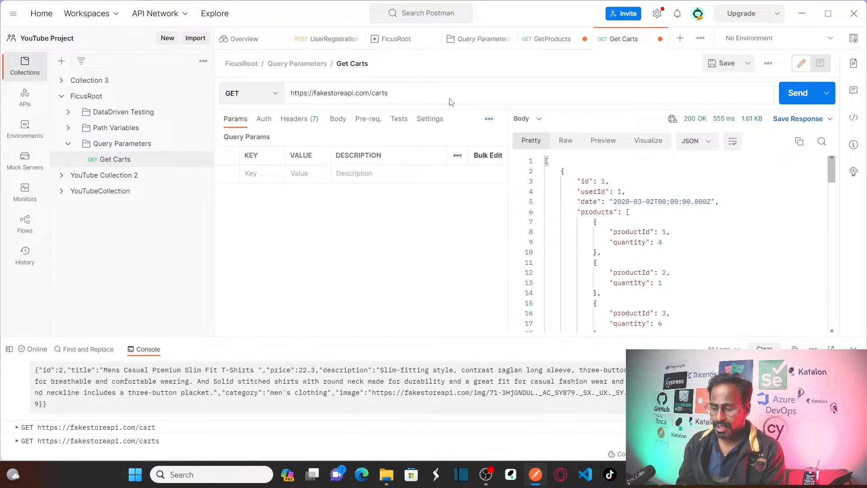
- Send Get Carts with ?limit=2 and review the two returned carts
{"action": "type", "text": "?"}
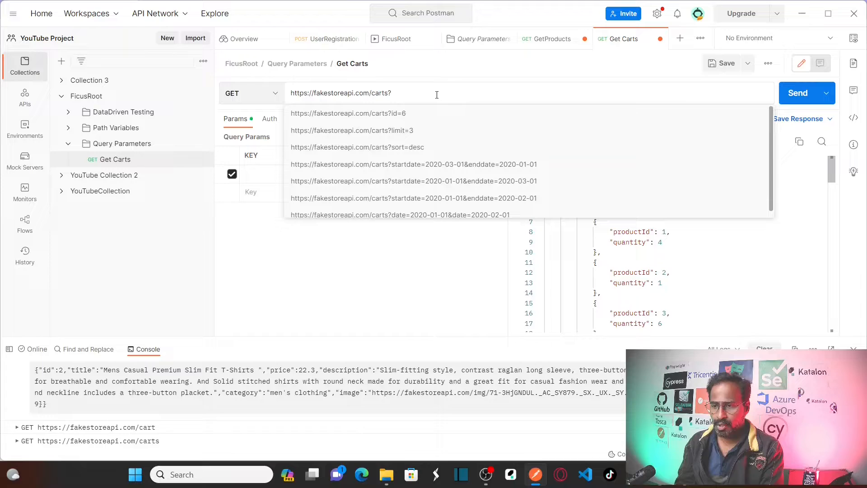
{"action": "type", "text": "limit"}
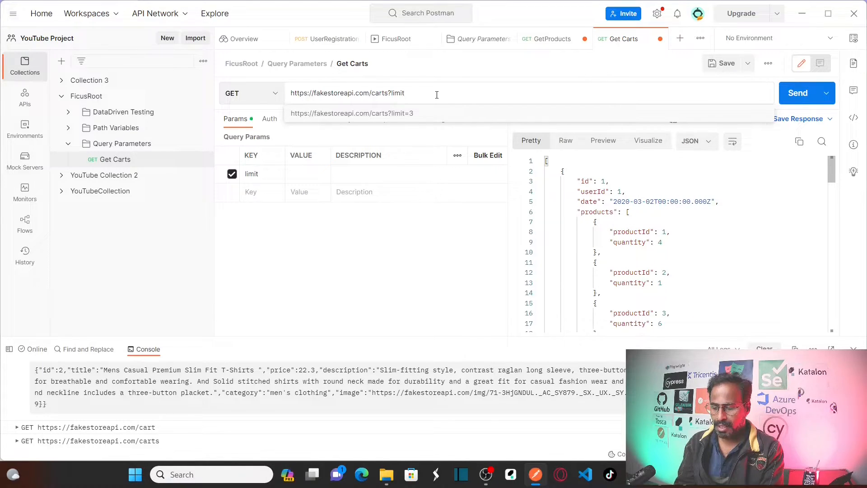
{"action": "type", "text": "=2"}
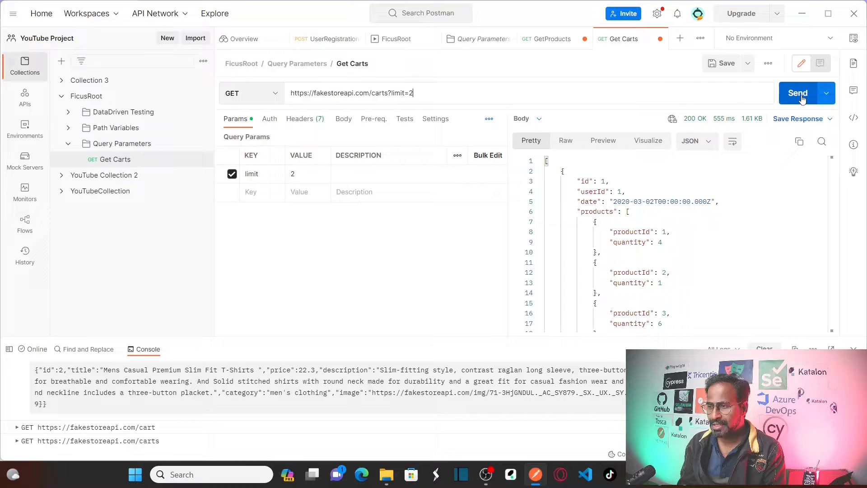
{"action": "left_click", "coordinate": [796, 93]}
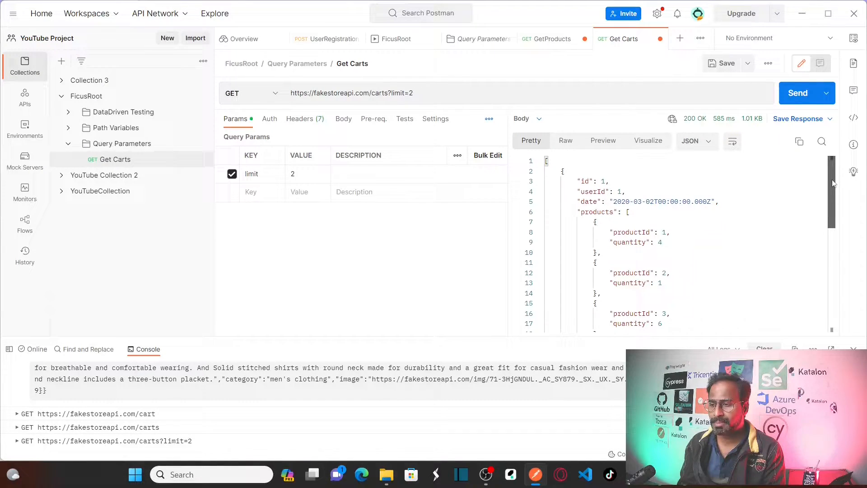
{"action": "scroll", "scroll_direction": "down", "scroll_amount": 3}
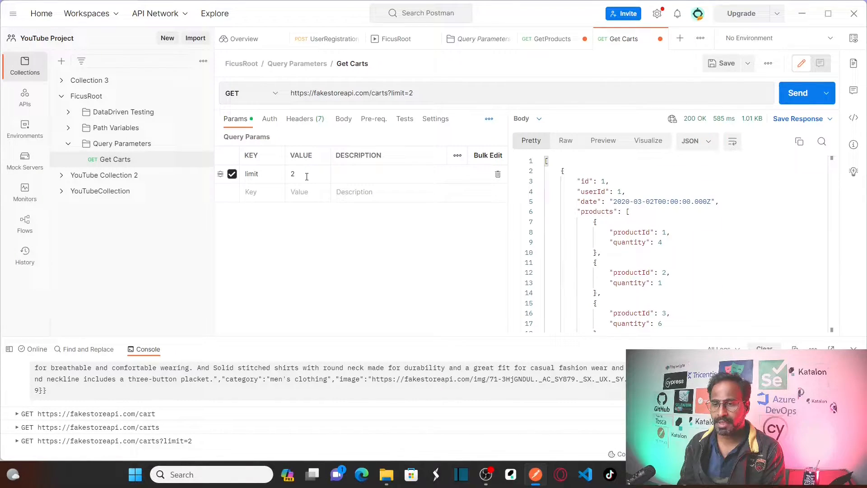
- Send Get Carts with limit=4, then with limit=5, checking each response
{"action": "left_click", "coordinate": [433, 93]}
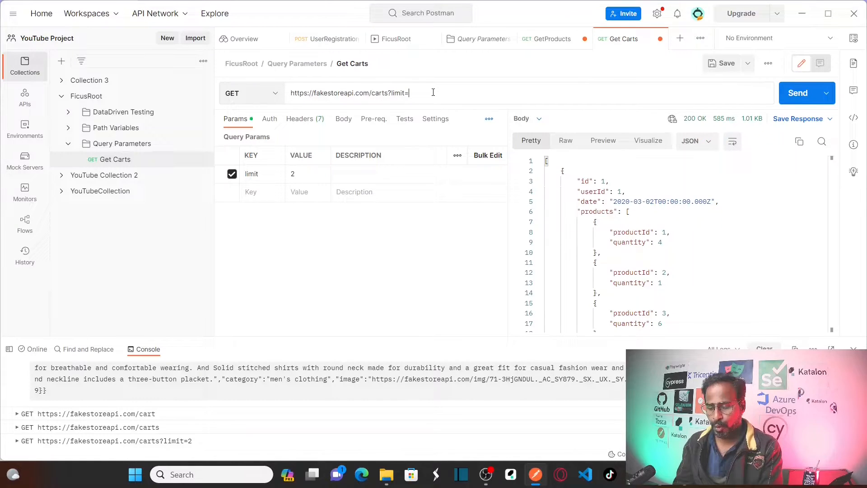
{"action": "type", "text": "4"}
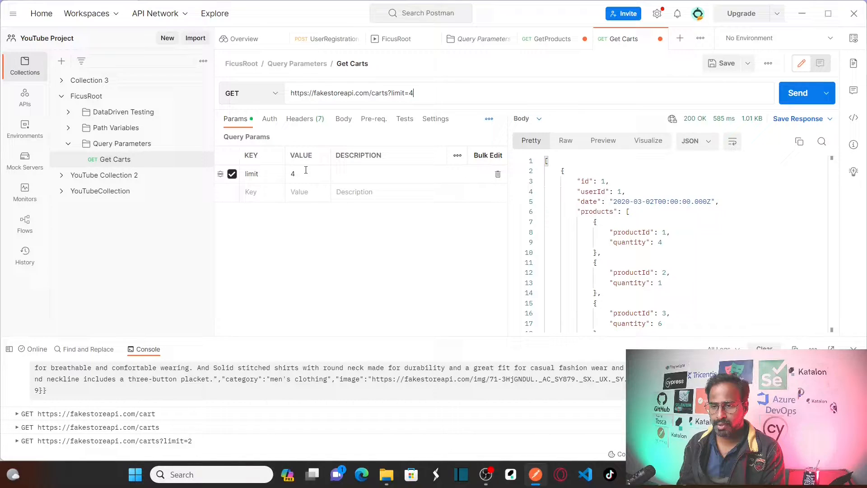
{"action": "left_click", "coordinate": [797, 92]}
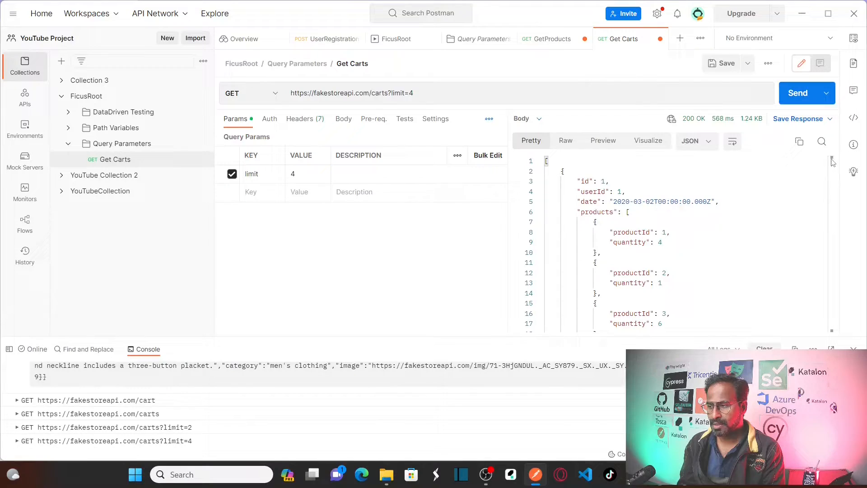
{"action": "scroll", "scroll_direction": "down", "scroll_amount": 3}
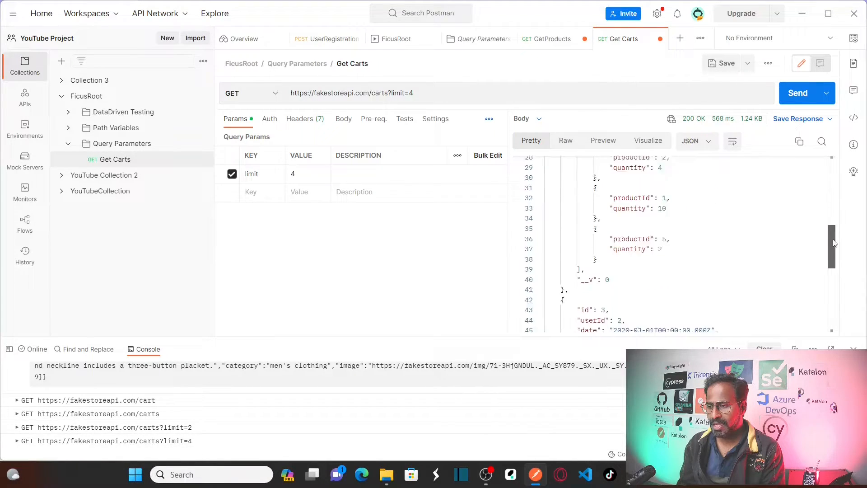
{"action": "scroll", "scroll_direction": "down", "scroll_amount": 3}
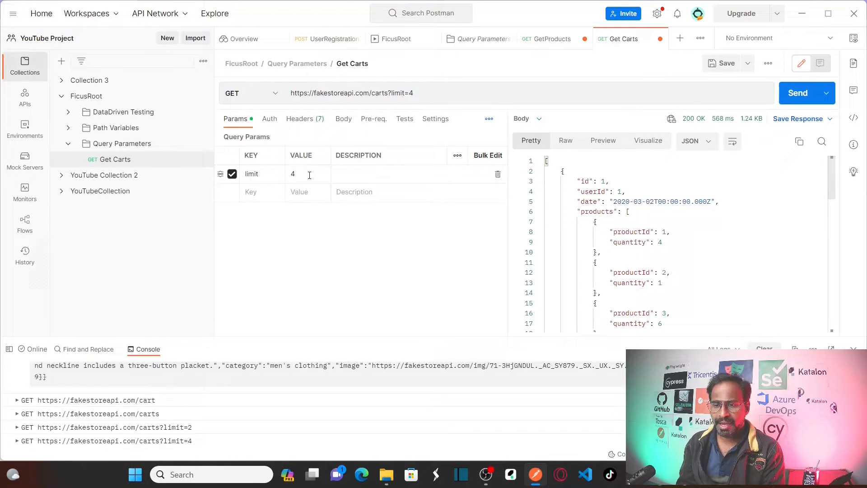
{"action": "type", "text": "5"}
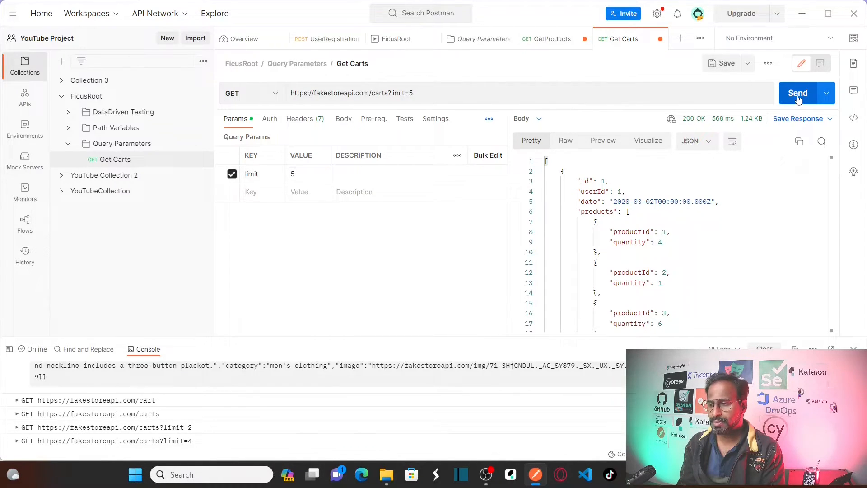
{"action": "left_click", "coordinate": [796, 93]}
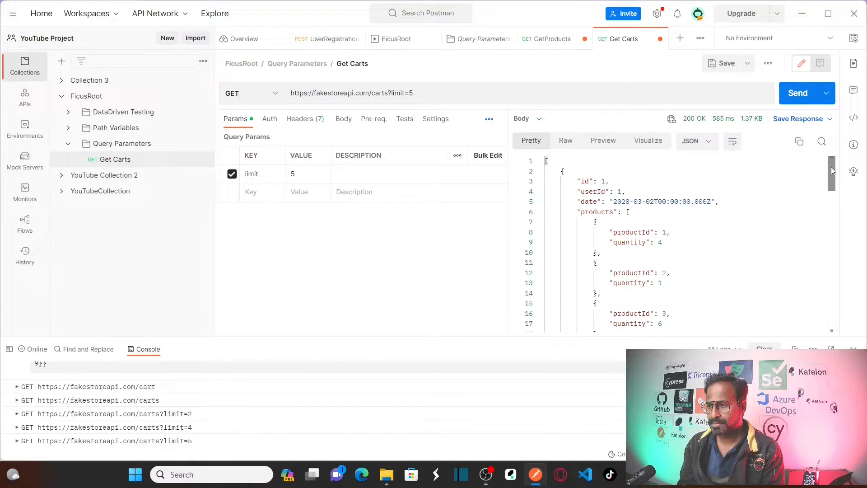
{"action": "scroll", "scroll_direction": "down", "scroll_amount": 3}
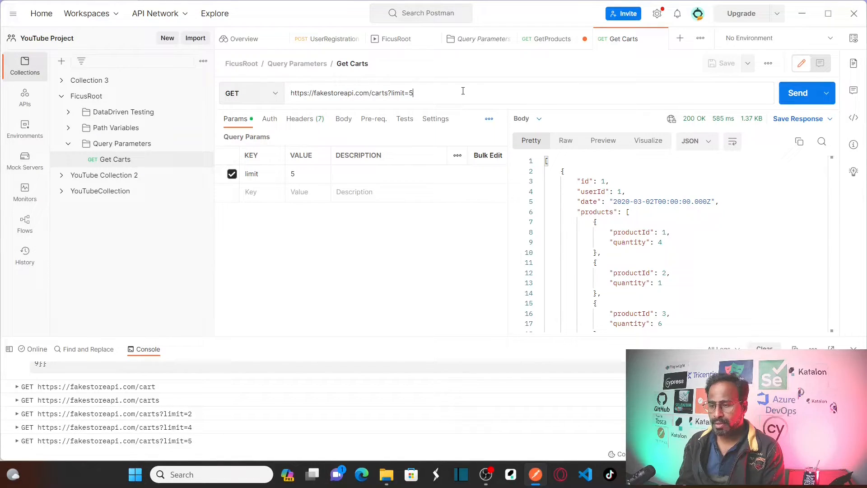
- Remove the limit parameter and send plain /carts to get every cart
{"action": "key", "text": "Backspace"}
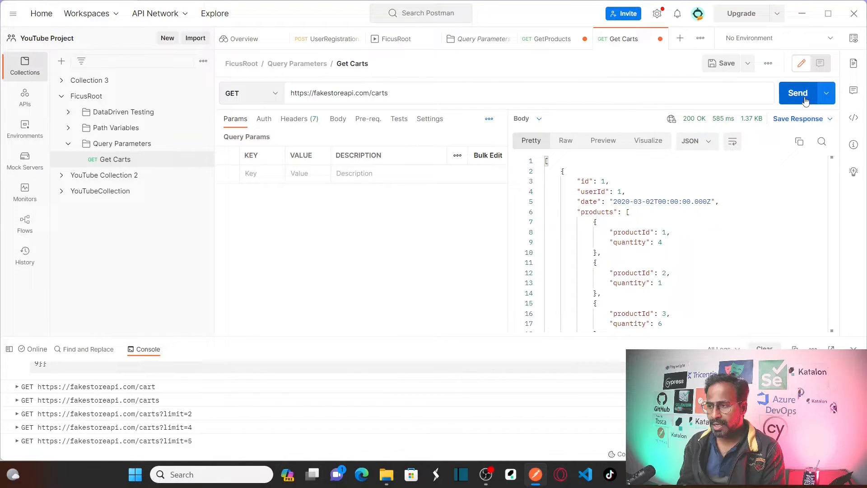
{"action": "left_click", "coordinate": [798, 92]}
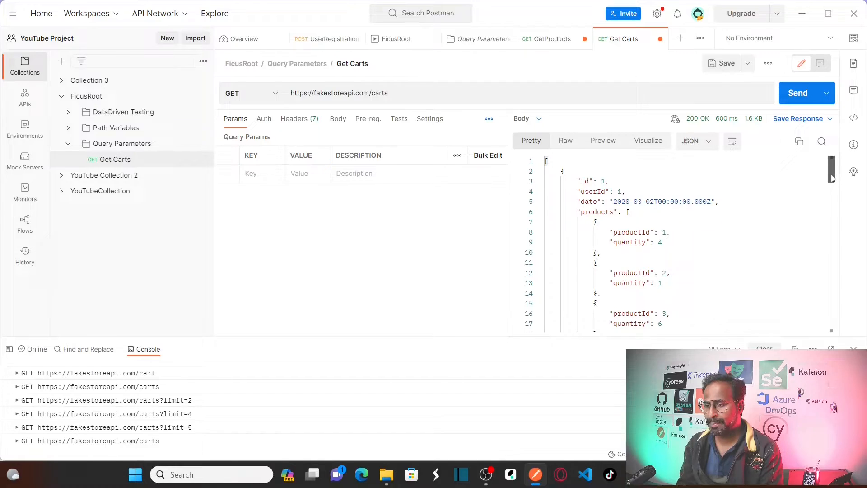
{"action": "scroll", "scroll_direction": "down", "scroll_amount": 3}
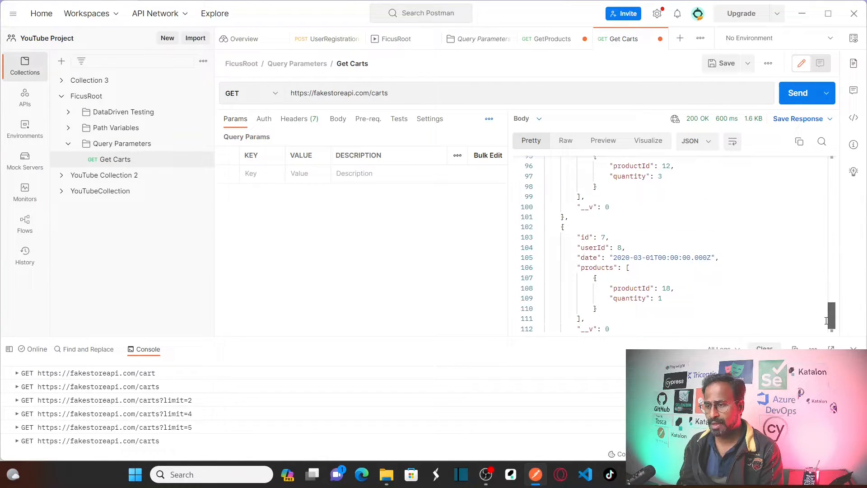
{"action": "scroll", "scroll_direction": "down", "scroll_amount": 3}
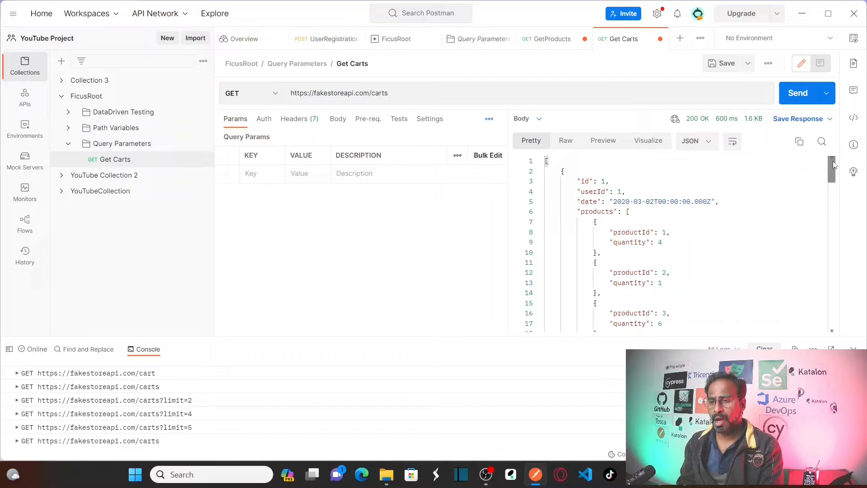
{"action": "left_click", "coordinate": [544, 93]}
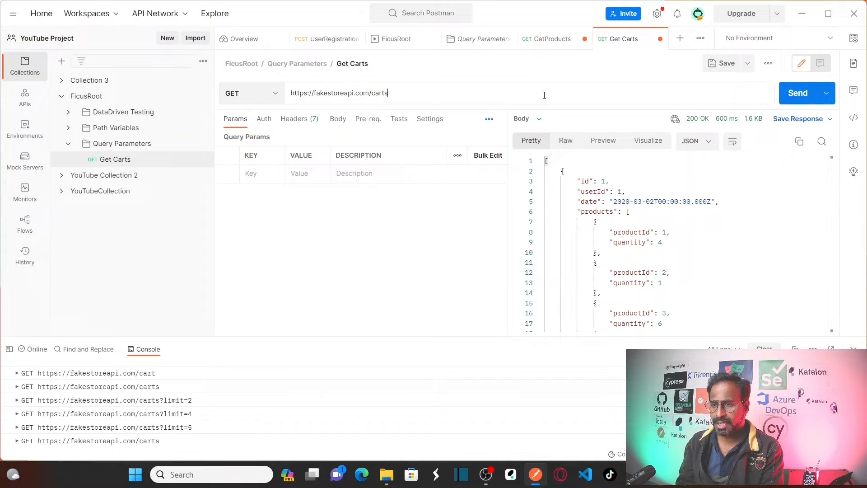
{"action": "type", "text": "?sort"}
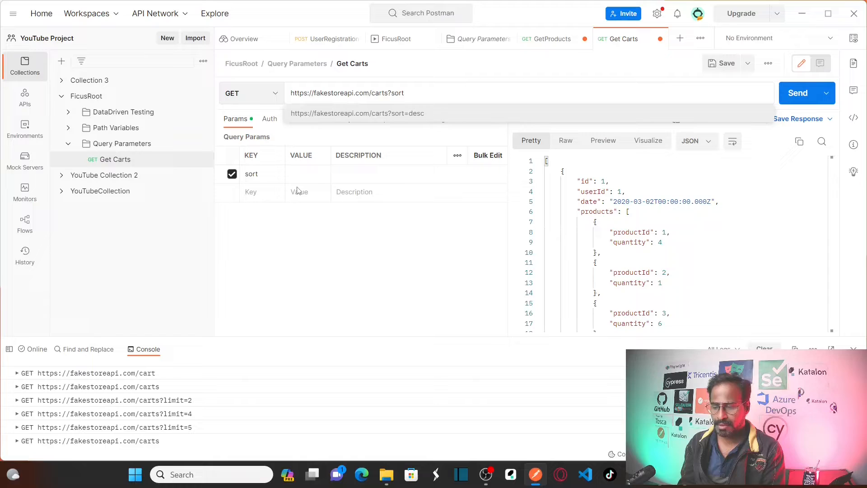
{"action": "type", "text": "desc"}
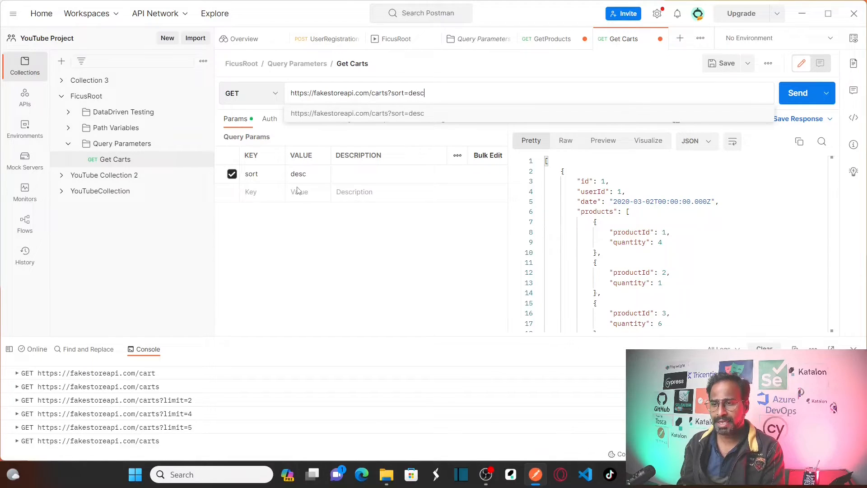
{"action": "left_click", "coordinate": [798, 93]}
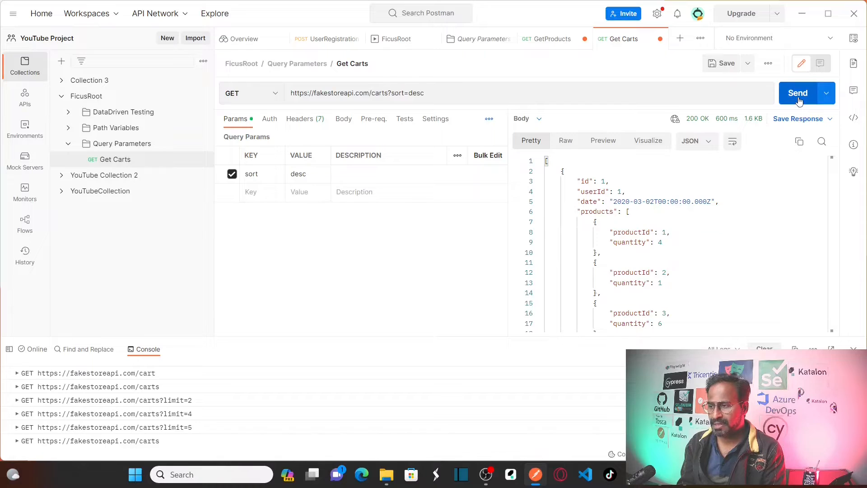
{"action": "left_click", "coordinate": [797, 93]}
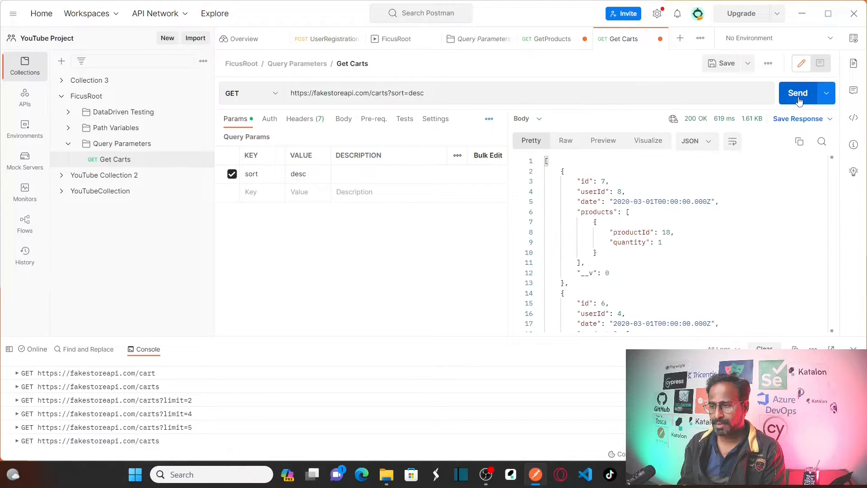
{"action": "left_click", "coordinate": [796, 93]}
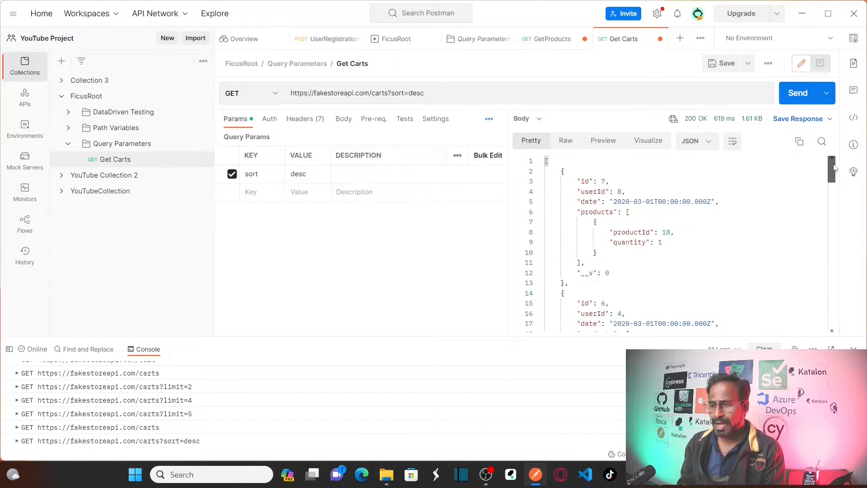
{"action": "left_click_drag", "start_coordinate": [558, 170], "coordinate": [672, 232]}
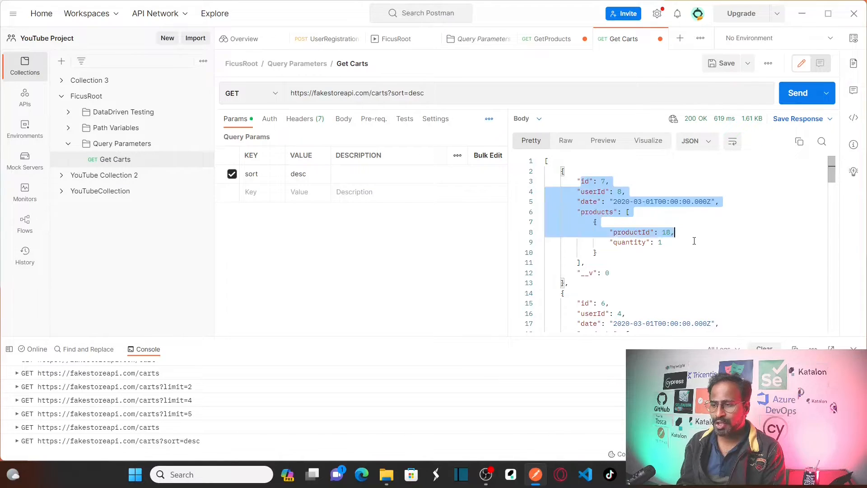
{"action": "scroll", "scroll_direction": "down", "scroll_amount": 3}
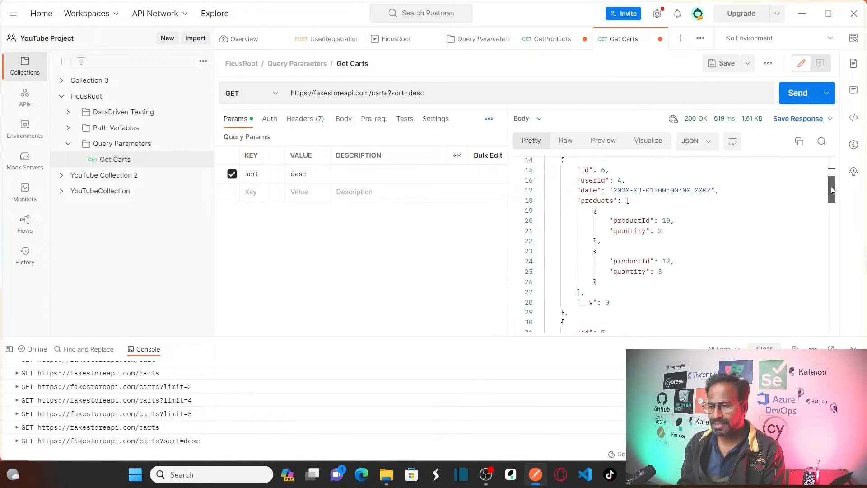
{"action": "scroll", "scroll_direction": "down", "scroll_amount": 3}
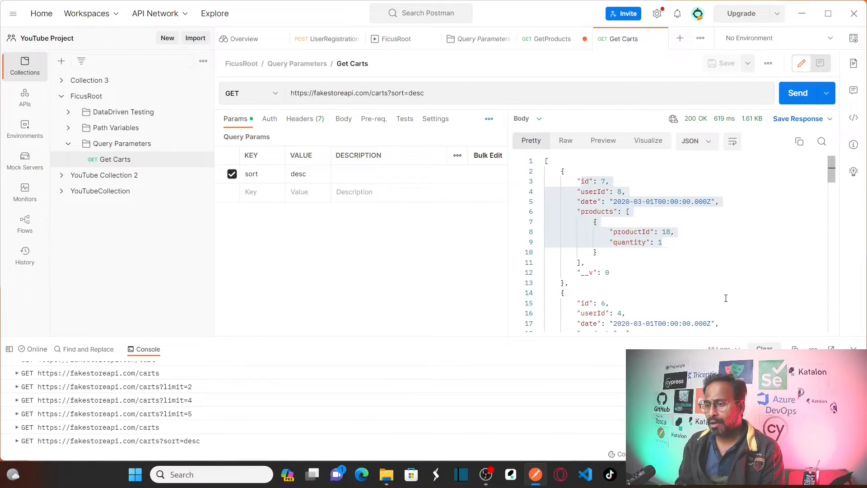
{"action": "scroll", "scroll_direction": "down", "scroll_amount": 3}
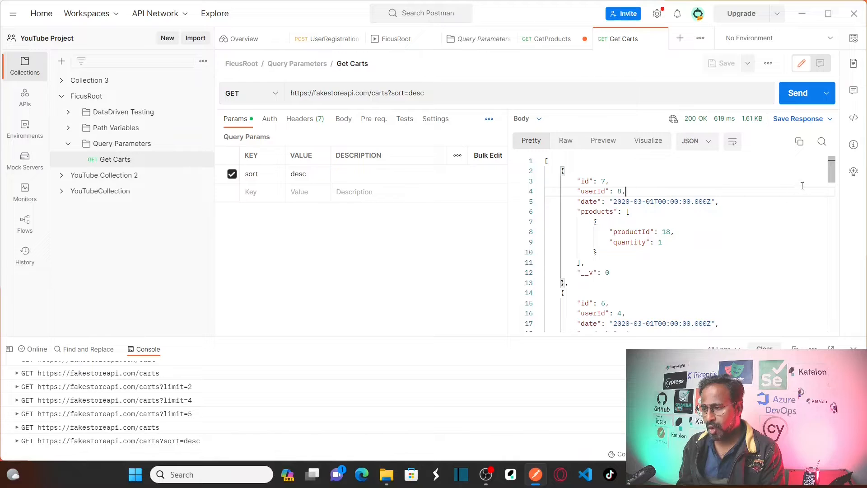
{"action": "double_click", "coordinate": [591, 201]}
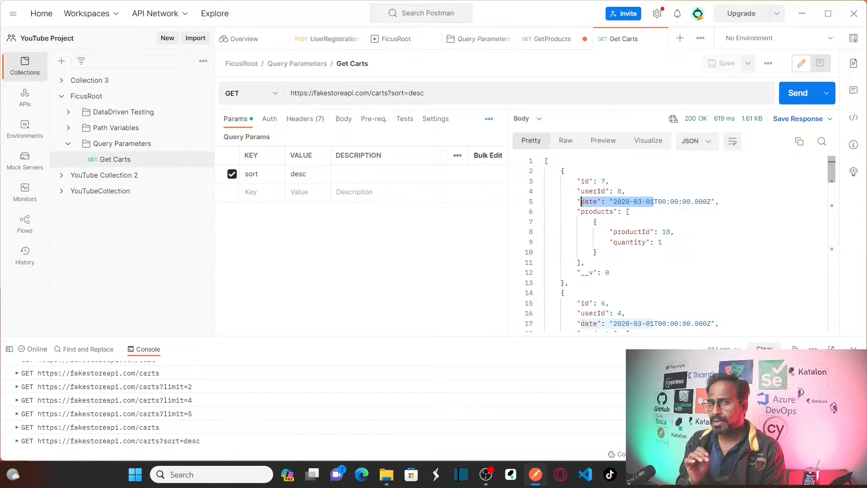
{"action": "scroll", "scroll_direction": "down", "scroll_amount": 3}
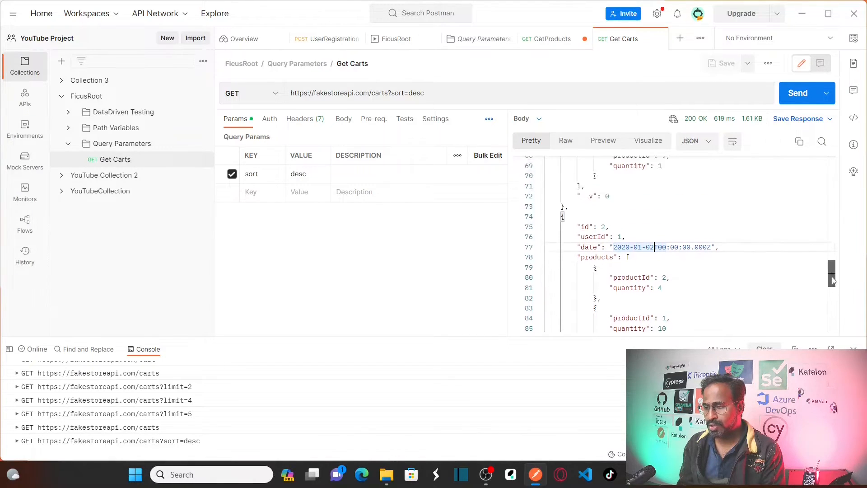
{"action": "scroll", "scroll_direction": "down", "scroll_amount": 3}
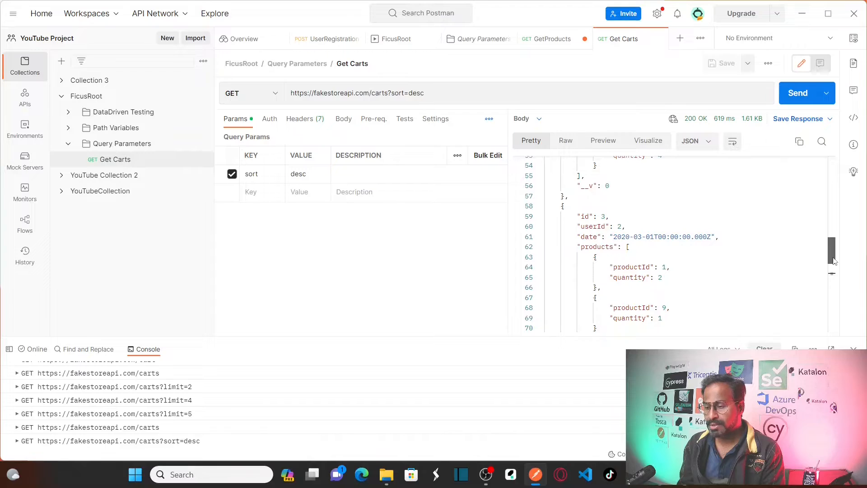
{"action": "scroll", "scroll_direction": "down", "scroll_amount": 3}
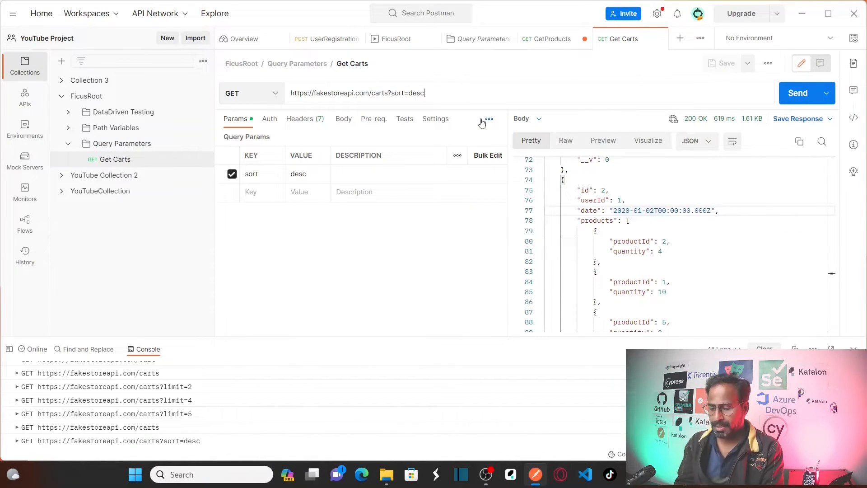
- Replace sort=desc with startdate=2020-01-01 in the Get Carts URL
{"action": "key", "text": "Backspace"}
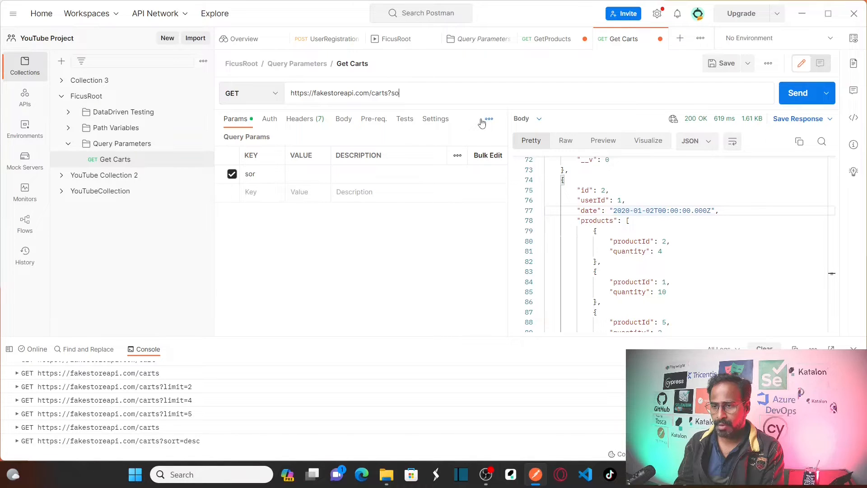
{"action": "type", "text": "tartdate"}
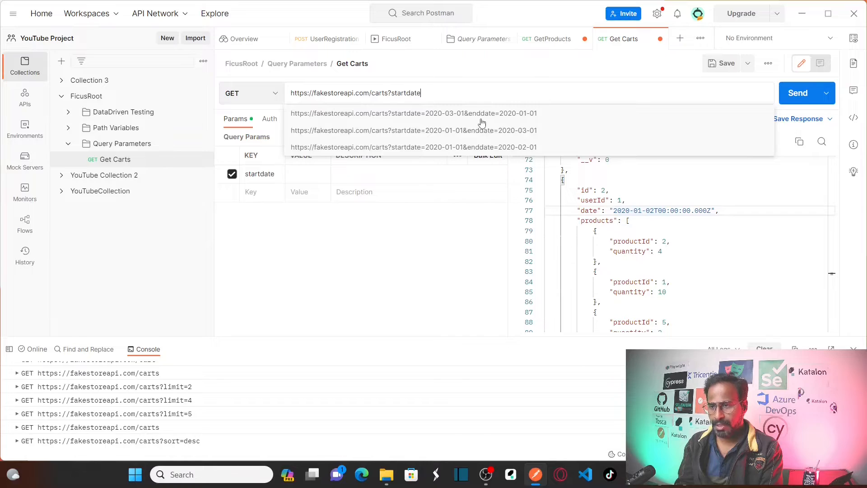
{"action": "type", "text": "="}
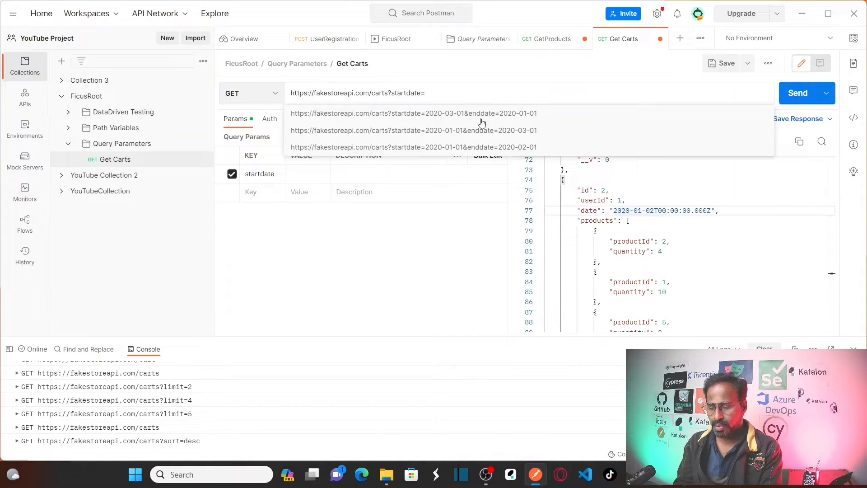
{"action": "type", "text": "2020-"}
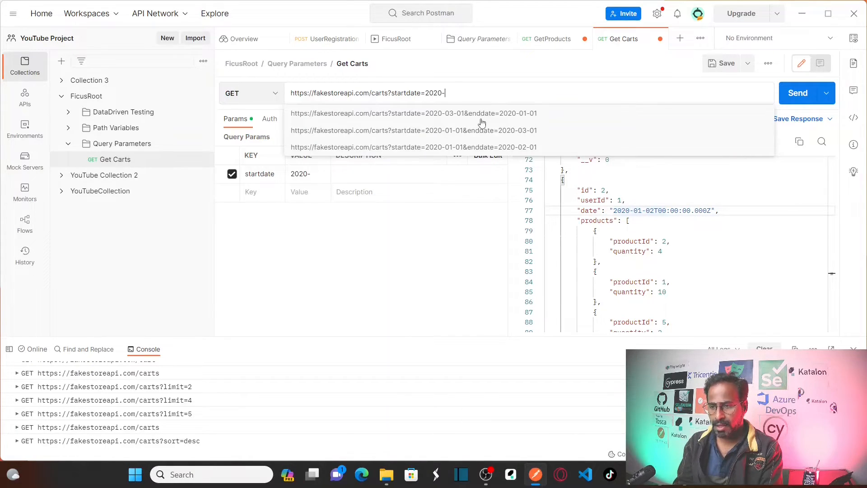
{"action": "type", "text": "01-0"}
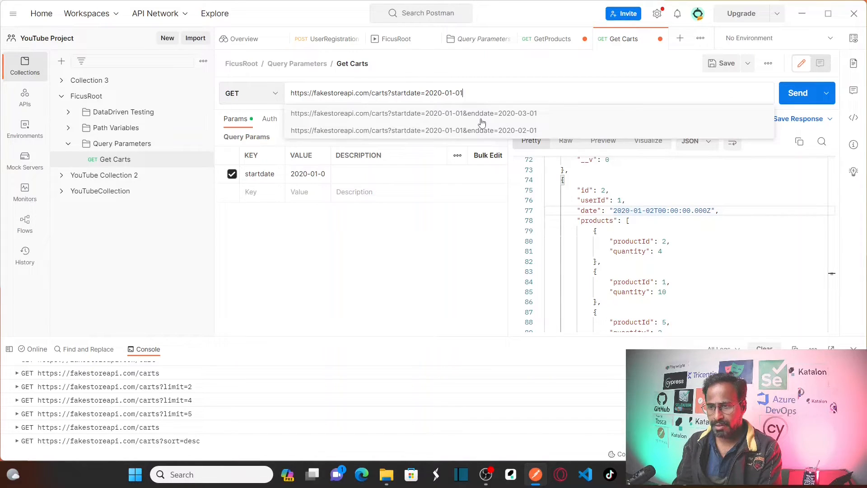
{"action": "type", "text": "1"}
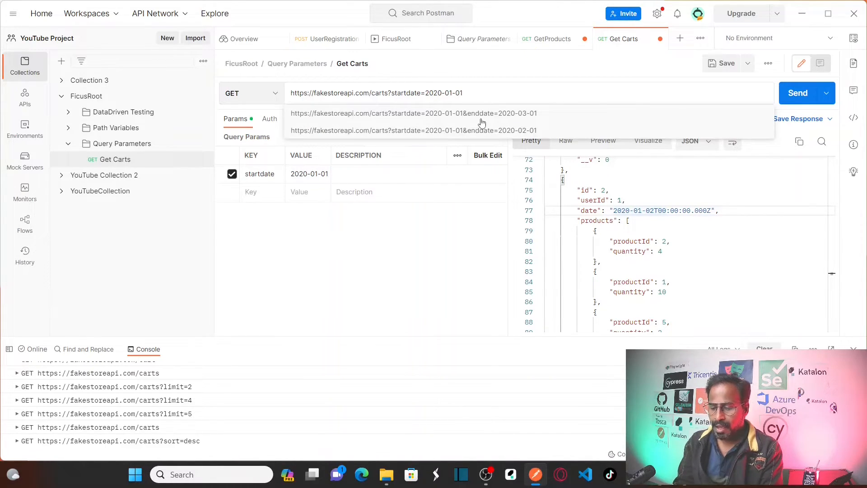
{"action": "type", "text": "&"}
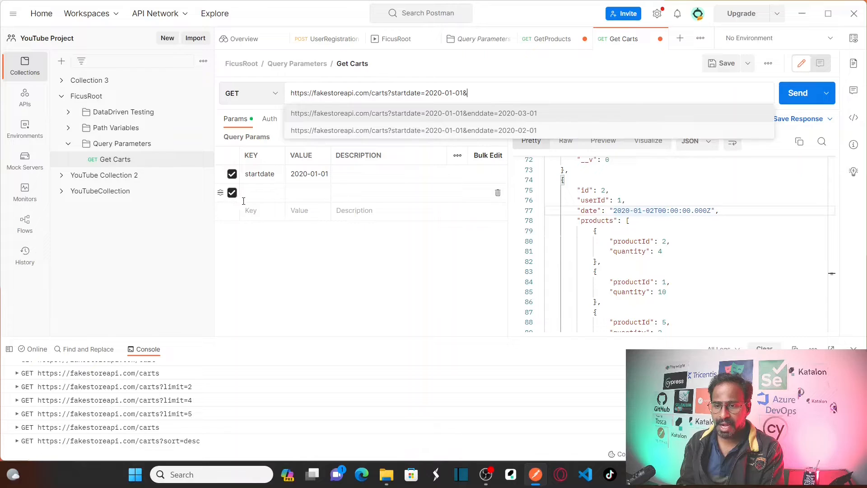
- Append &enddate=2020-02-01 to the query string
{"action": "key", "text": "backspace"}
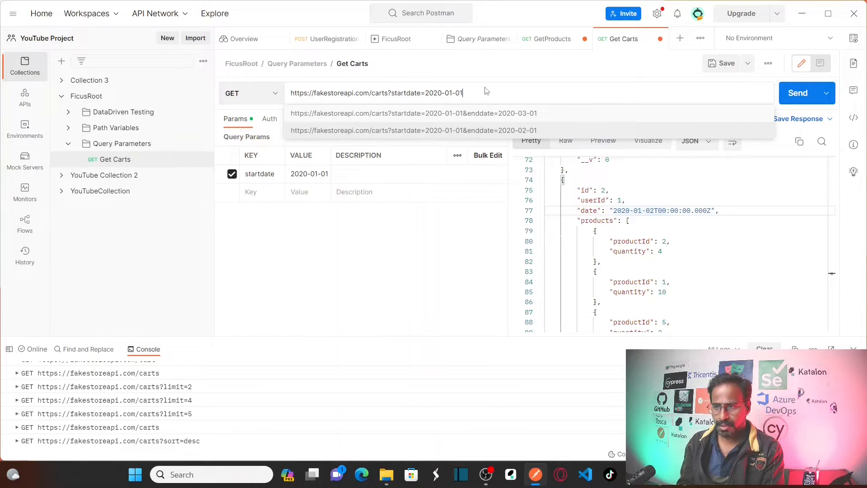
{"action": "type", "text": "&"}
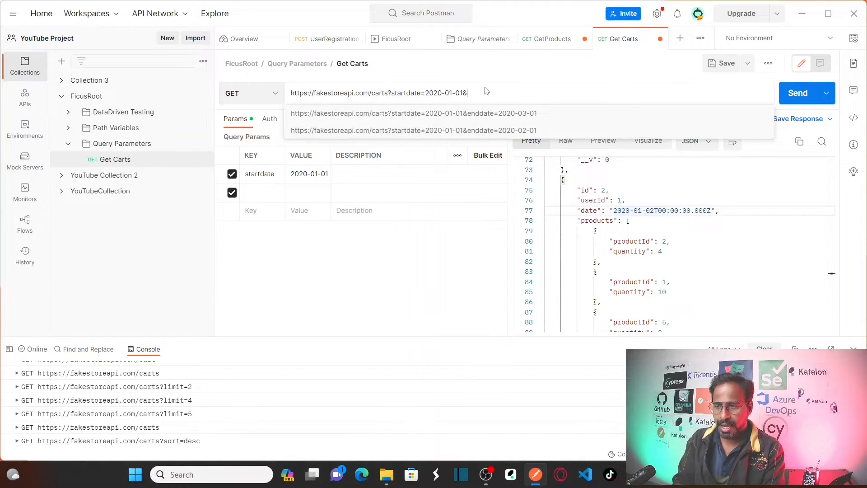
{"action": "type", "text": "enddate="}
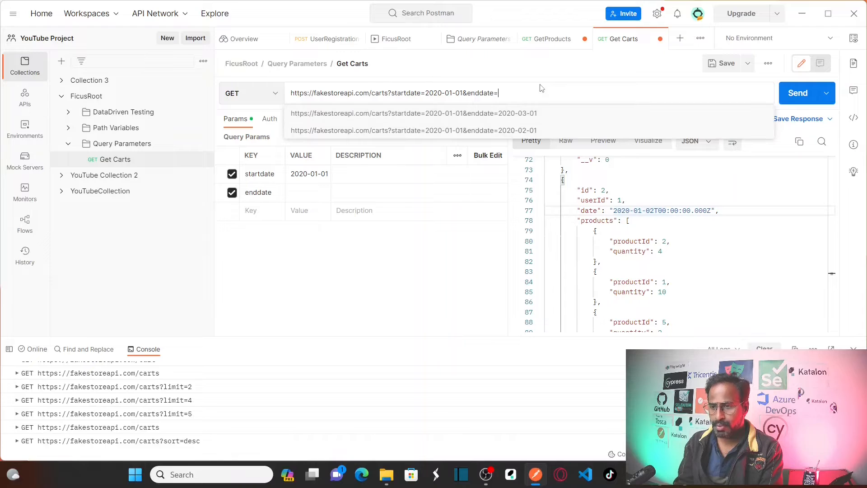
{"action": "type", "text": "2020"}
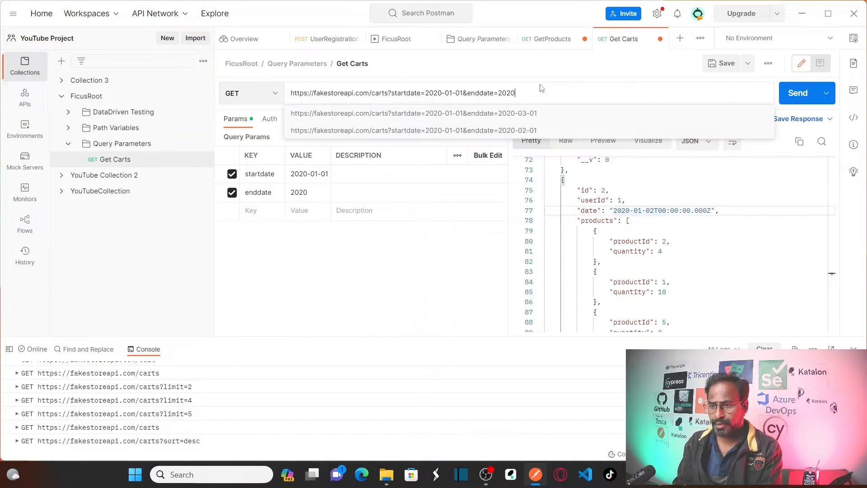
{"action": "key", "text": "Backspace"}
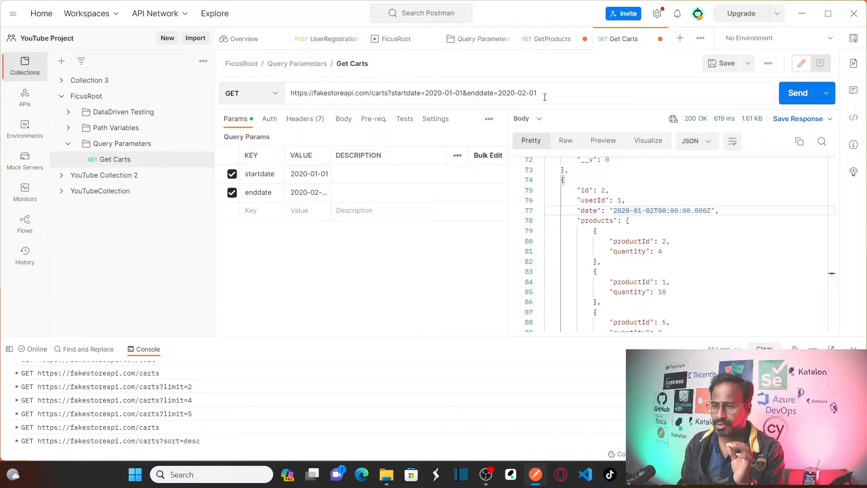
- Send the January date-range request and inspect cart dates, finding carts 2 and 4
{"action": "left_click", "coordinate": [801, 93]}
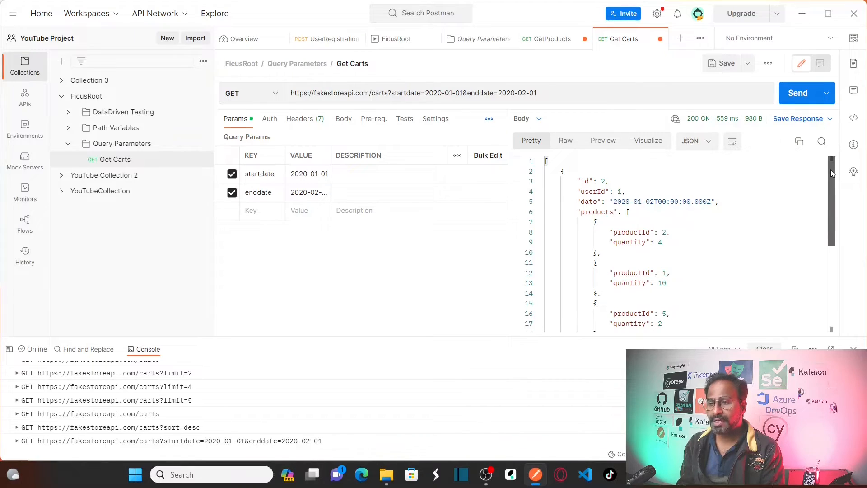
{"action": "scroll", "scroll_direction": "down", "scroll_amount": 3}
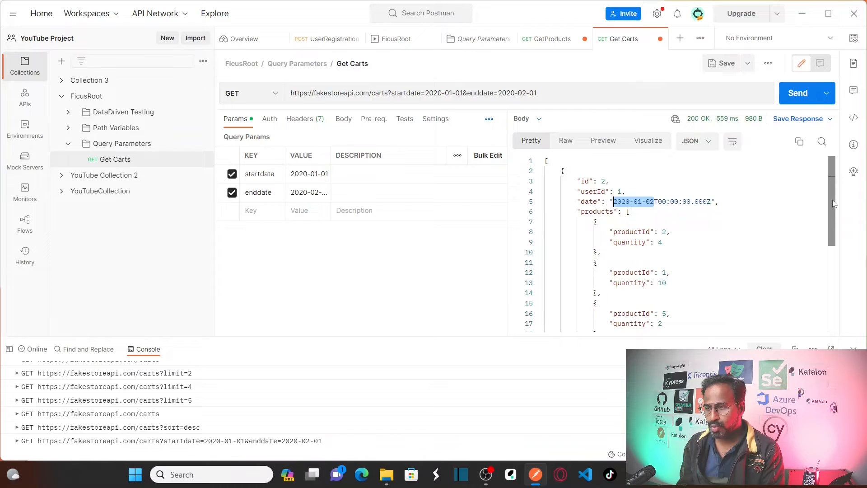
{"action": "scroll", "scroll_direction": "down", "scroll_amount": 3}
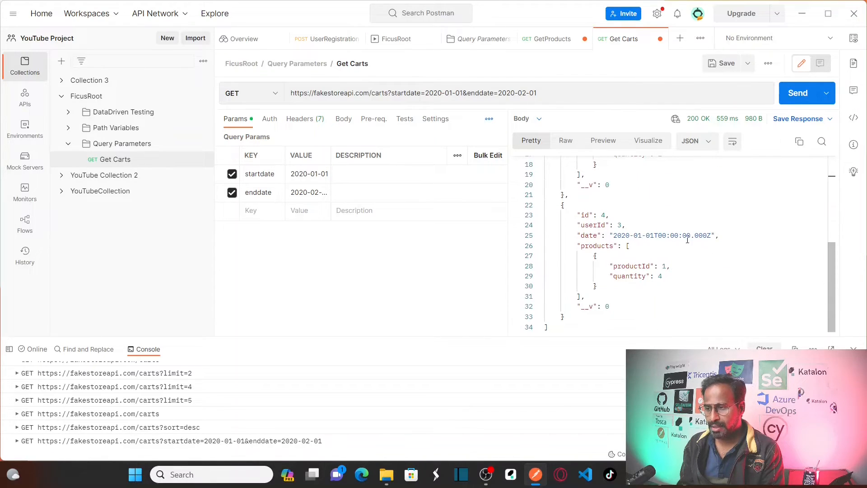
{"action": "double_click", "coordinate": [630, 234]}
{"action": "type", "text": "3"}
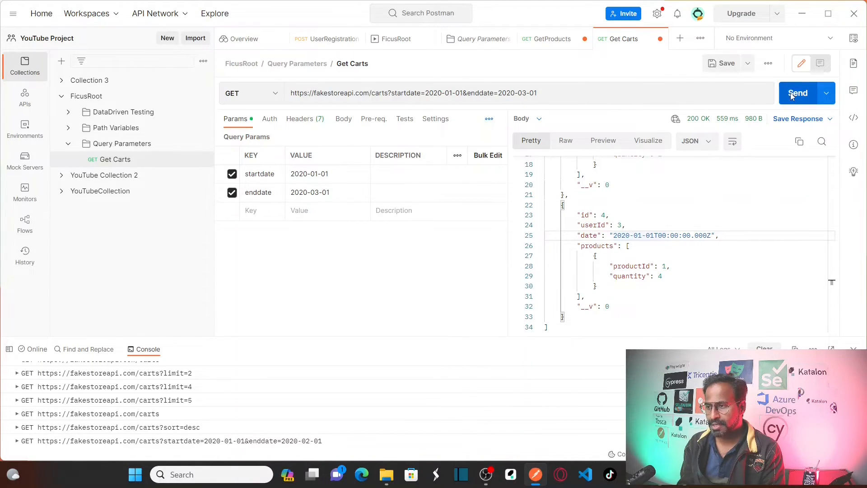
- Send the request with enddate 2020-03-01 and scroll to carts 5 and 6
{"action": "left_click", "coordinate": [798, 93]}
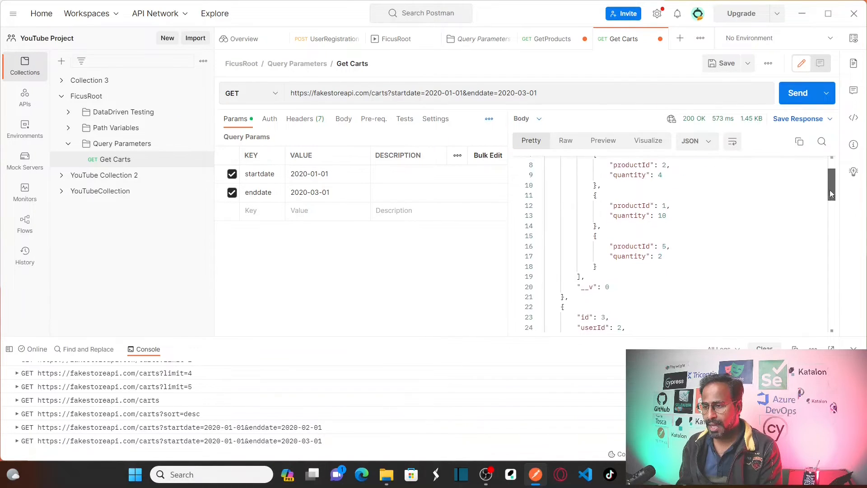
{"action": "scroll", "scroll_direction": "down", "scroll_amount": 3}
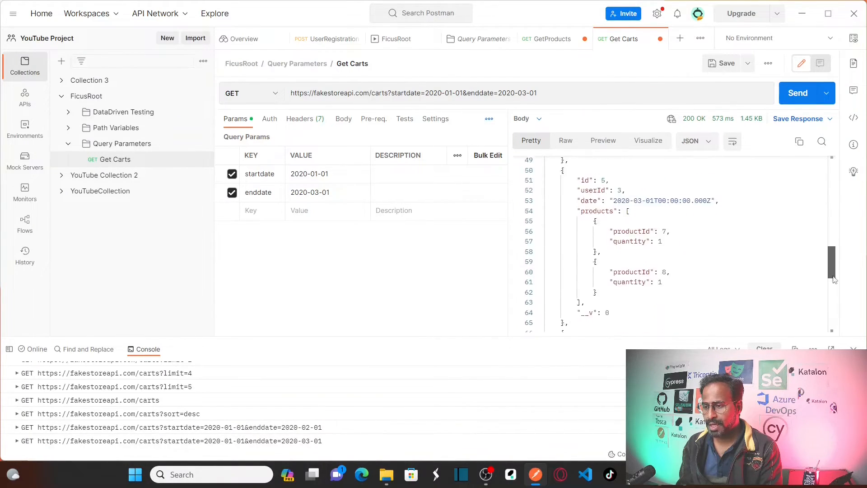
{"action": "scroll", "scroll_direction": "down", "scroll_amount": 3}
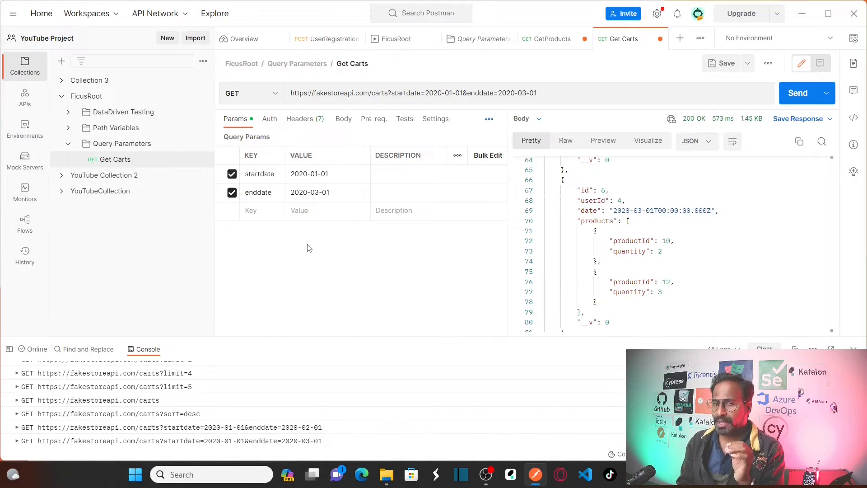
{"action": "mouse_move", "coordinate": [360, 274]}
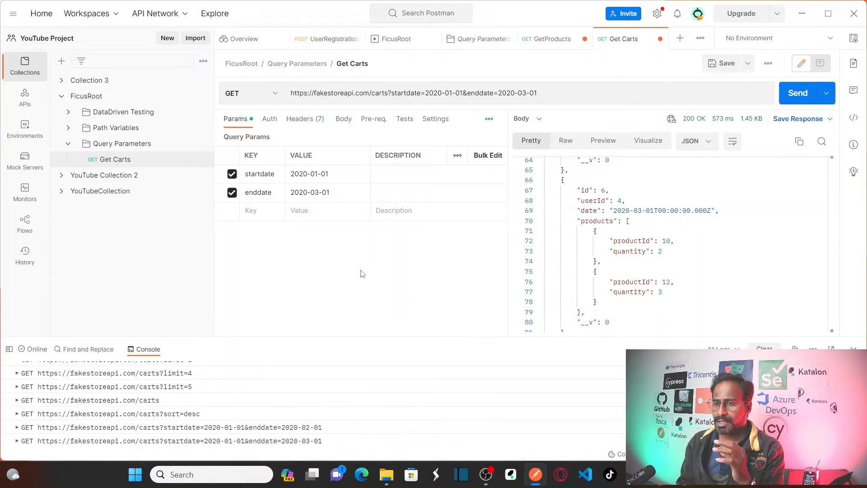